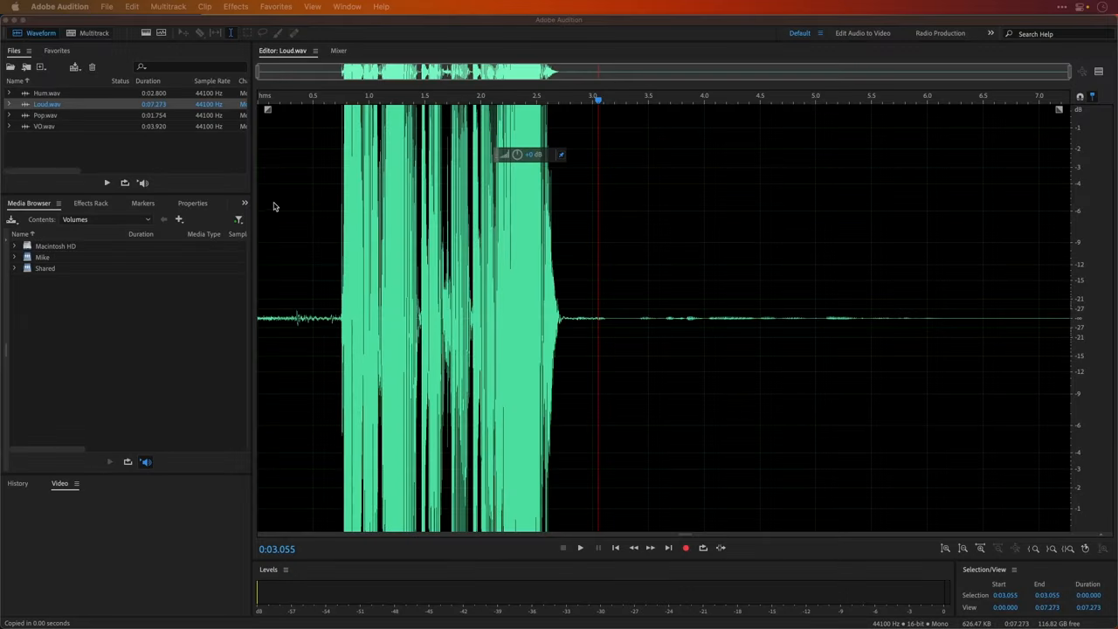
# Play back Loud.wav and apply Amplify to turn the selected loud speech down
pyautogui.click(580, 548)
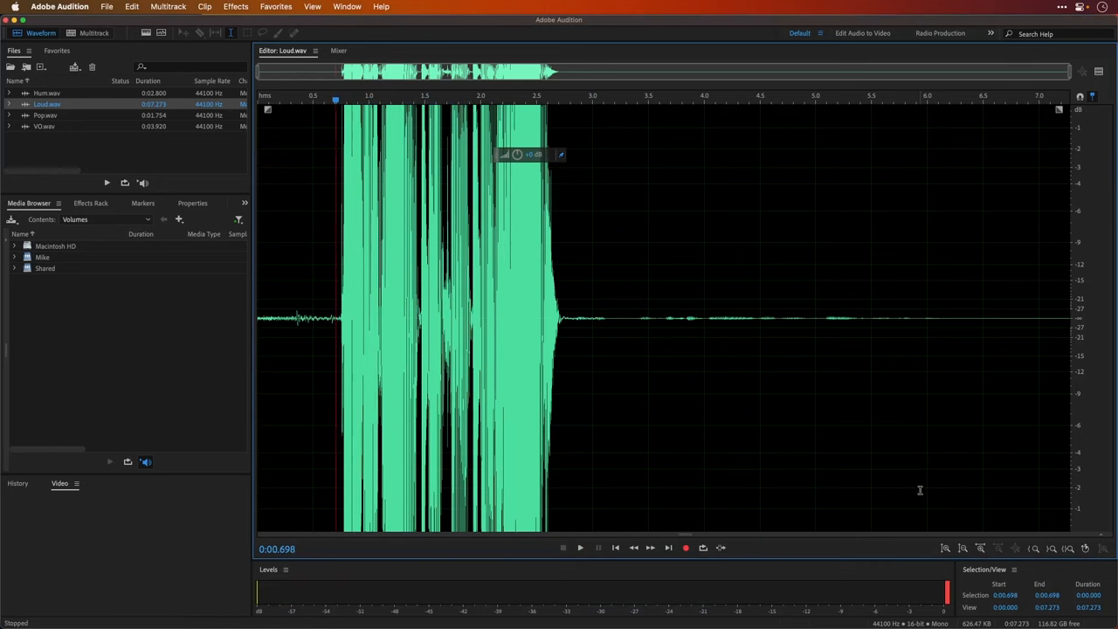
pyautogui.moveTo(840, 462)
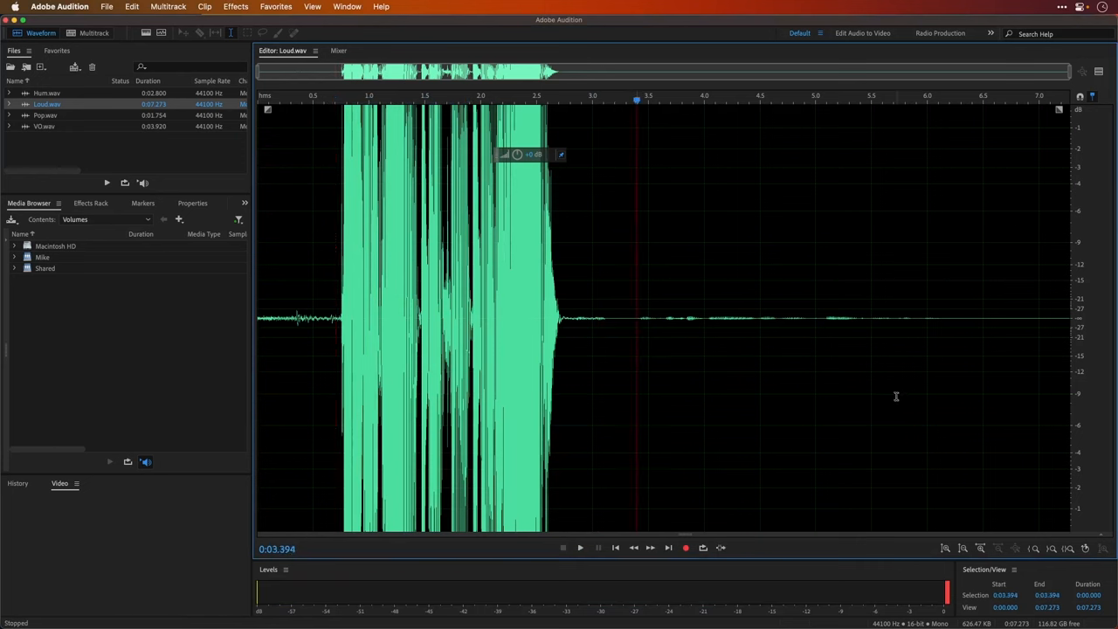
pyautogui.click(580, 547)
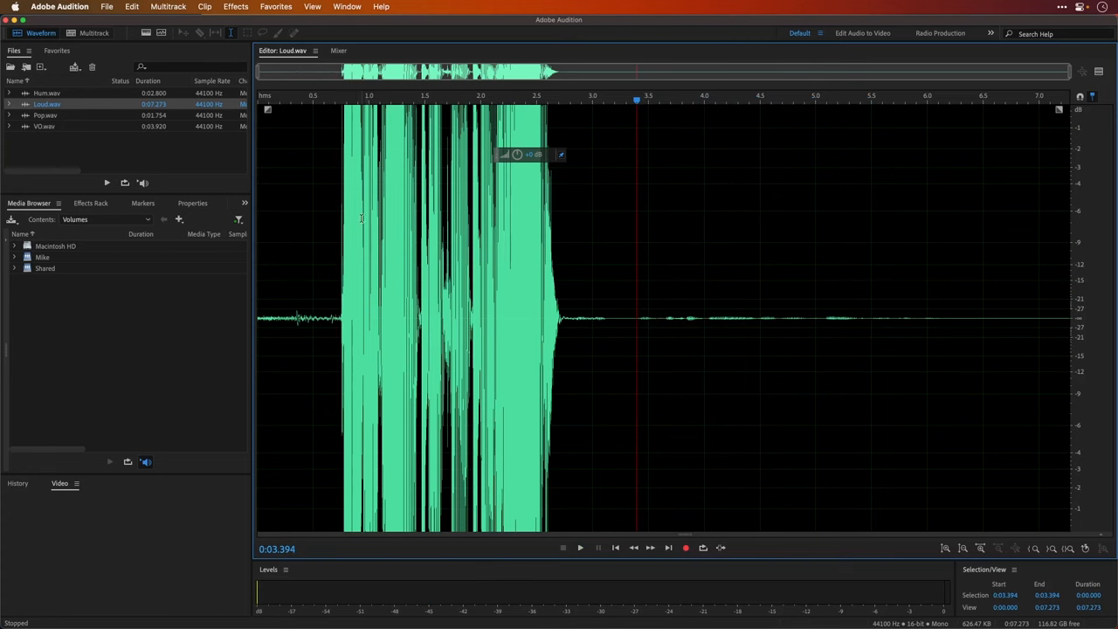
pyautogui.click(580, 548)
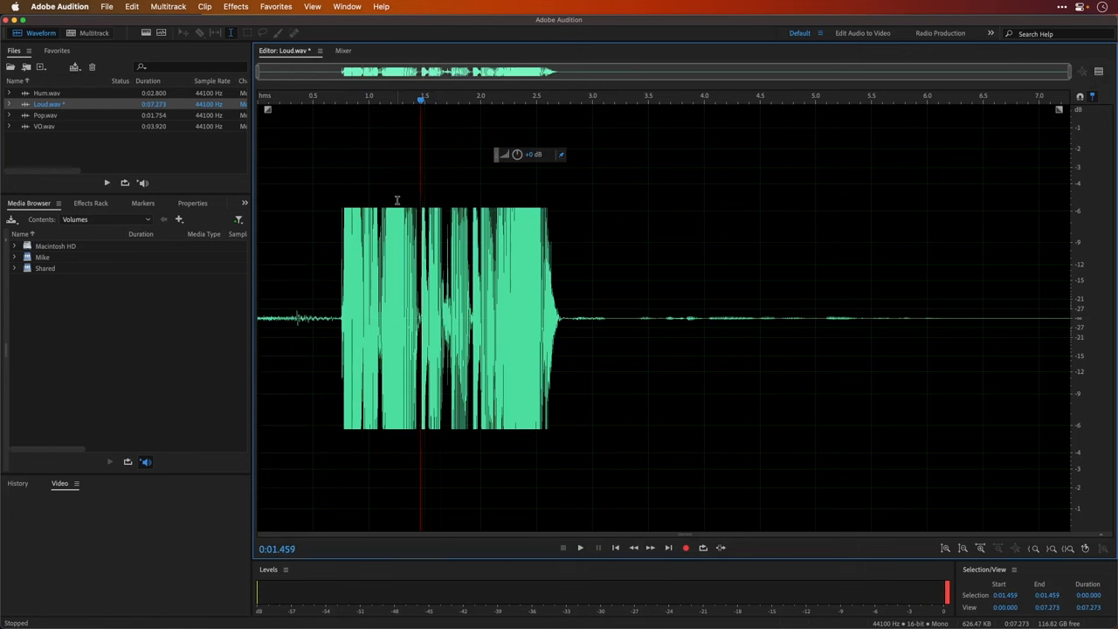
pyautogui.moveTo(515, 319); pyautogui.dragTo(559, 319)
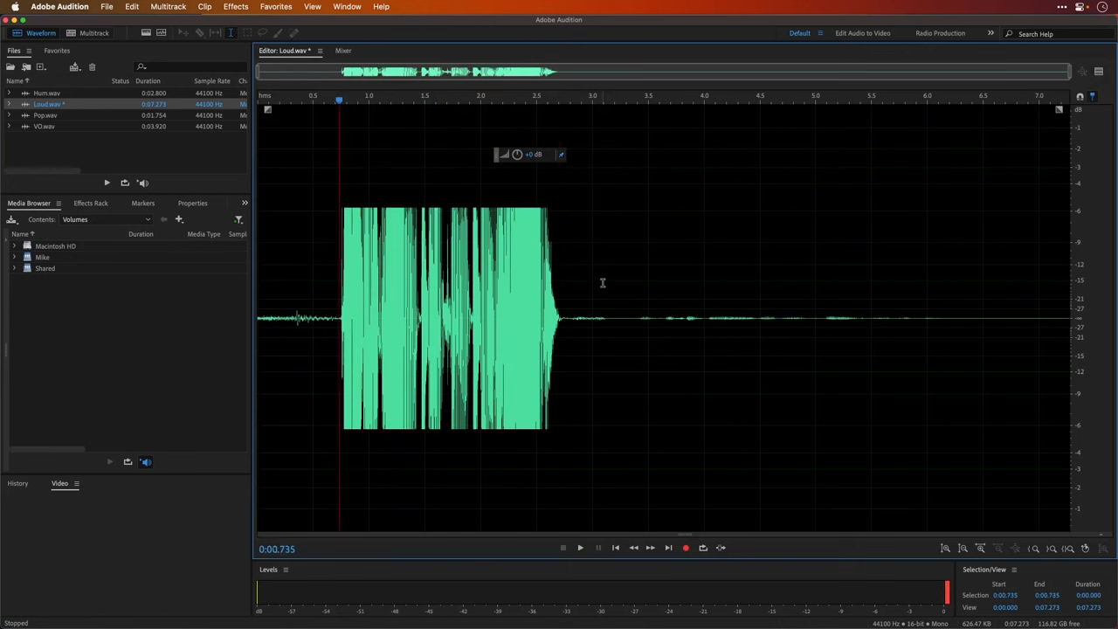
pyautogui.click(616, 345)
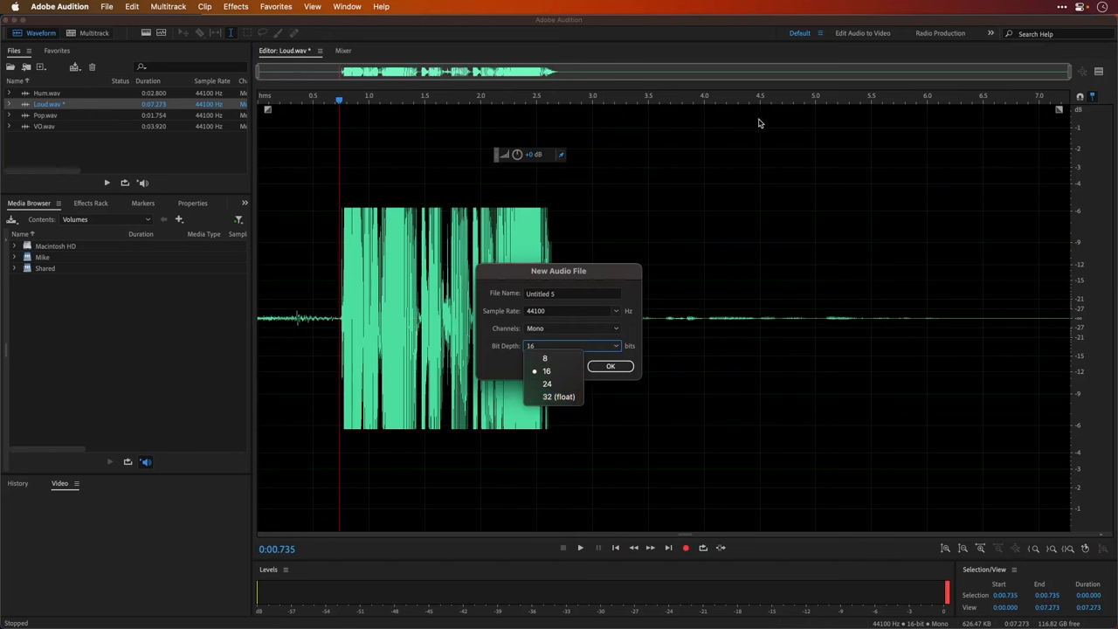
pyautogui.click(546, 370)
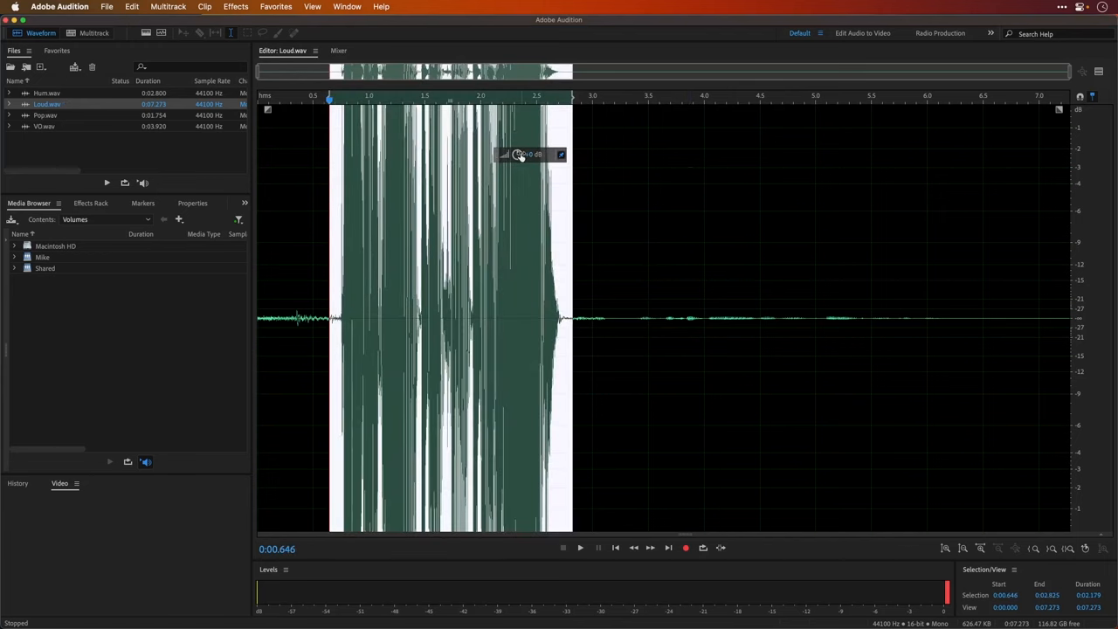
pyautogui.click(517, 155)
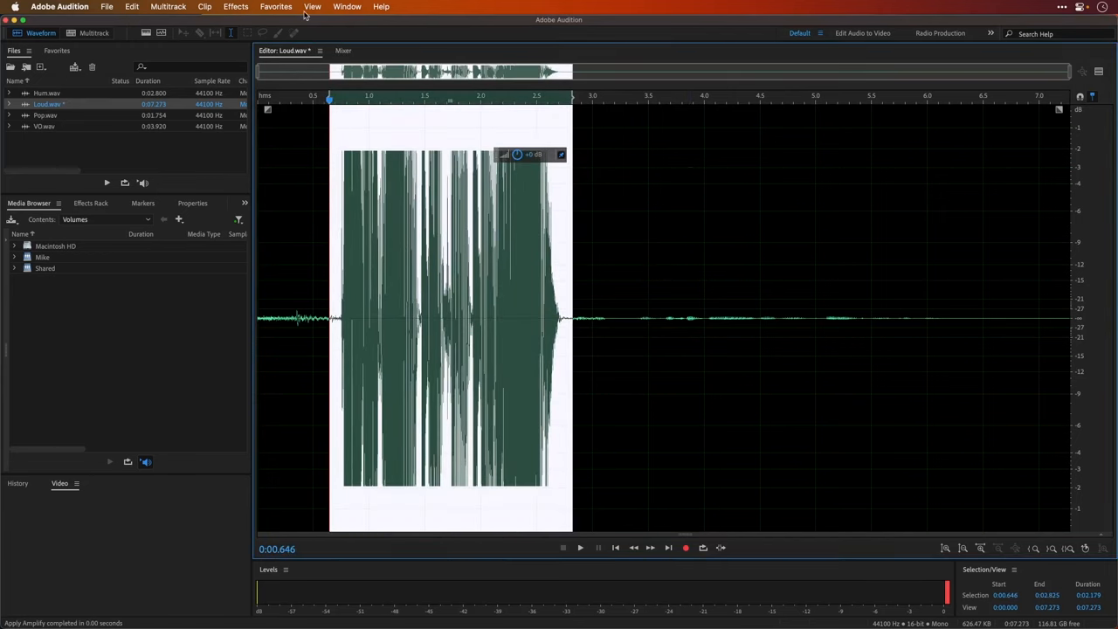
# Scan with DeClipper's Restore Heavily Clipped preset and repair all 53 clipped problems
pyautogui.click(347, 6)
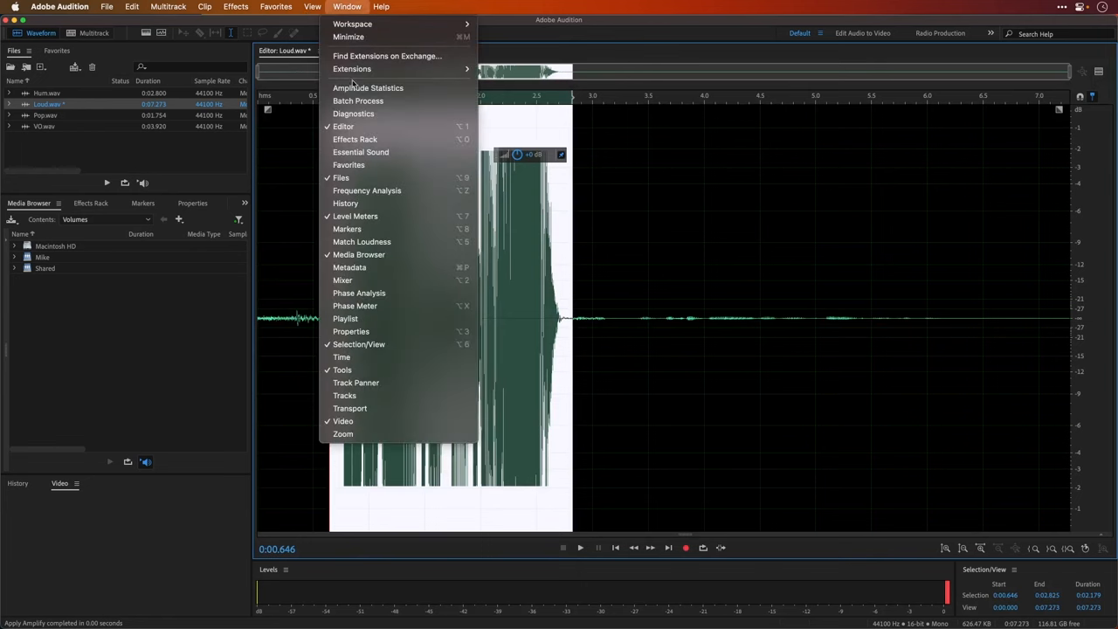
pyautogui.click(353, 114)
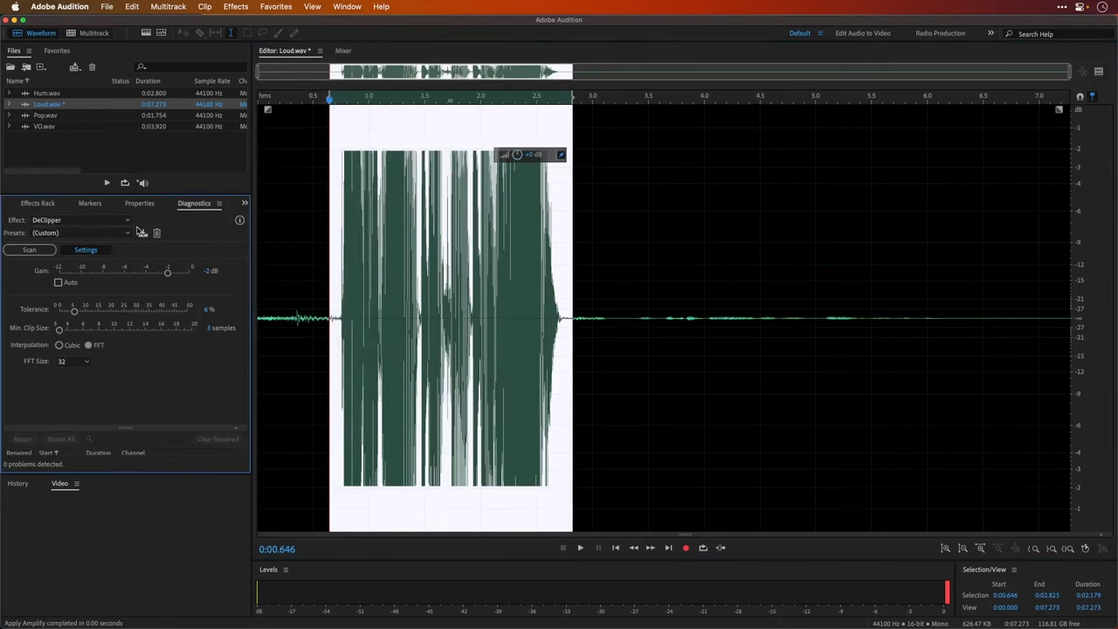
pyautogui.click(78, 232)
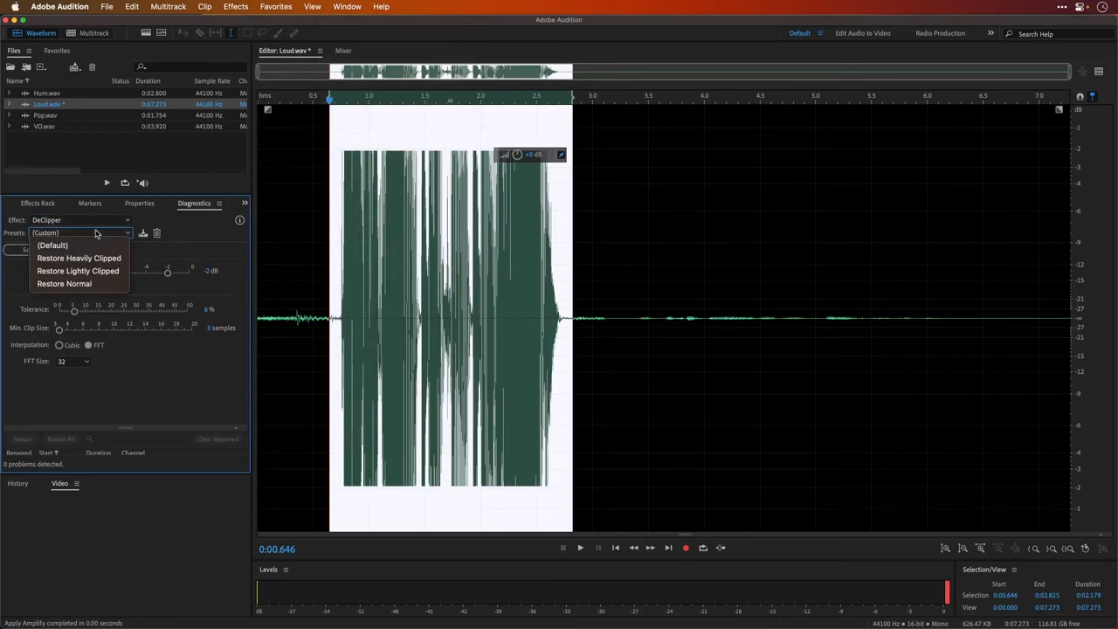
pyautogui.click(79, 257)
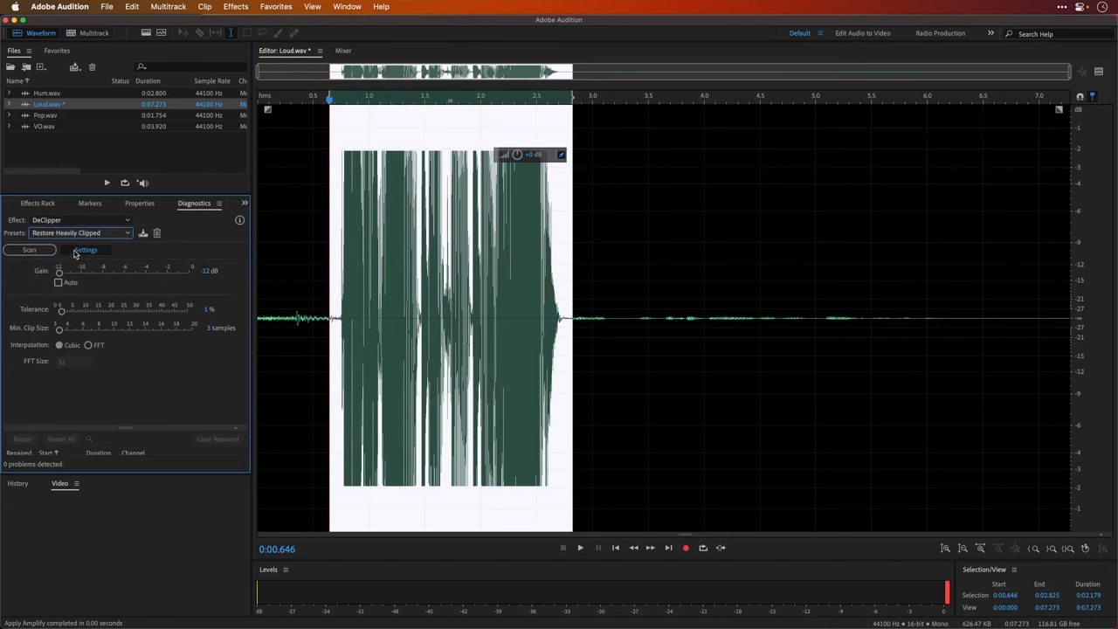
pyautogui.click(29, 249)
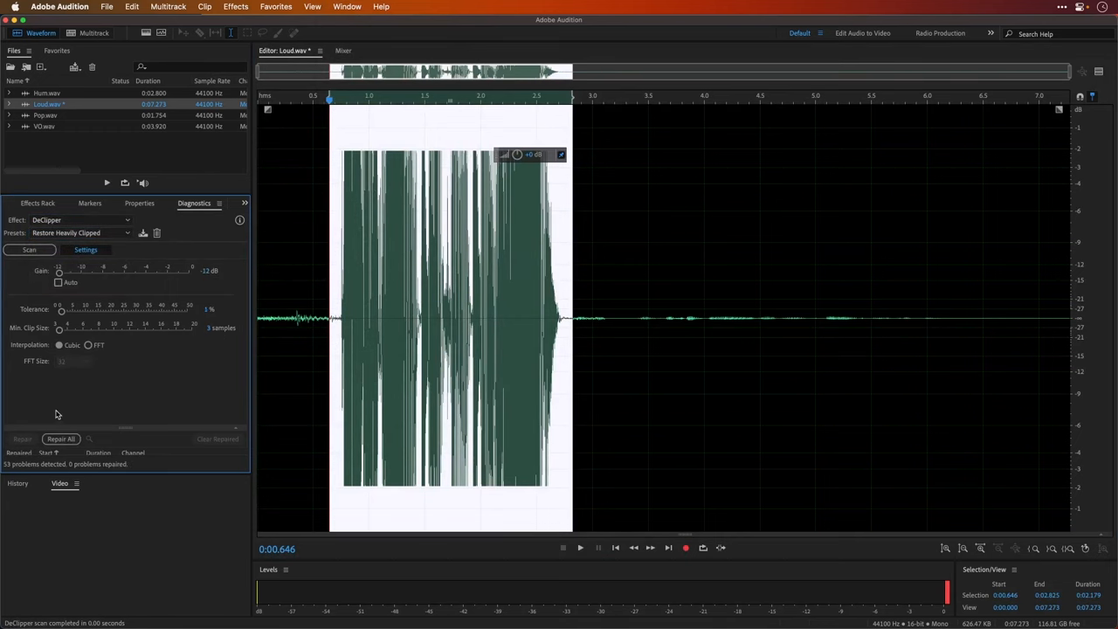
pyautogui.click(61, 439)
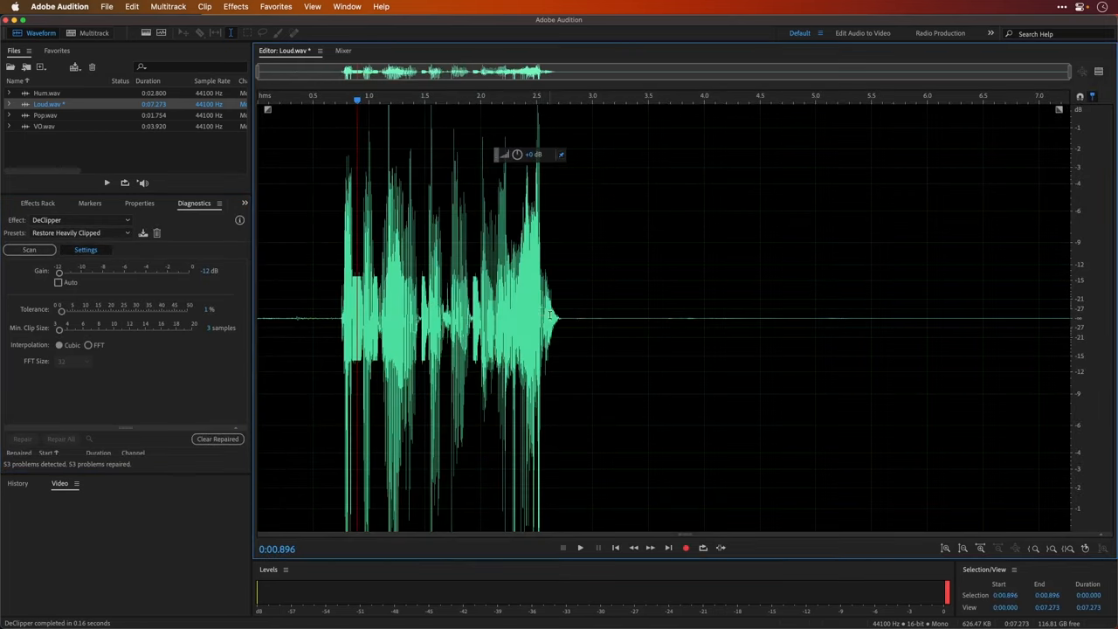
pyautogui.moveTo(626, 303)
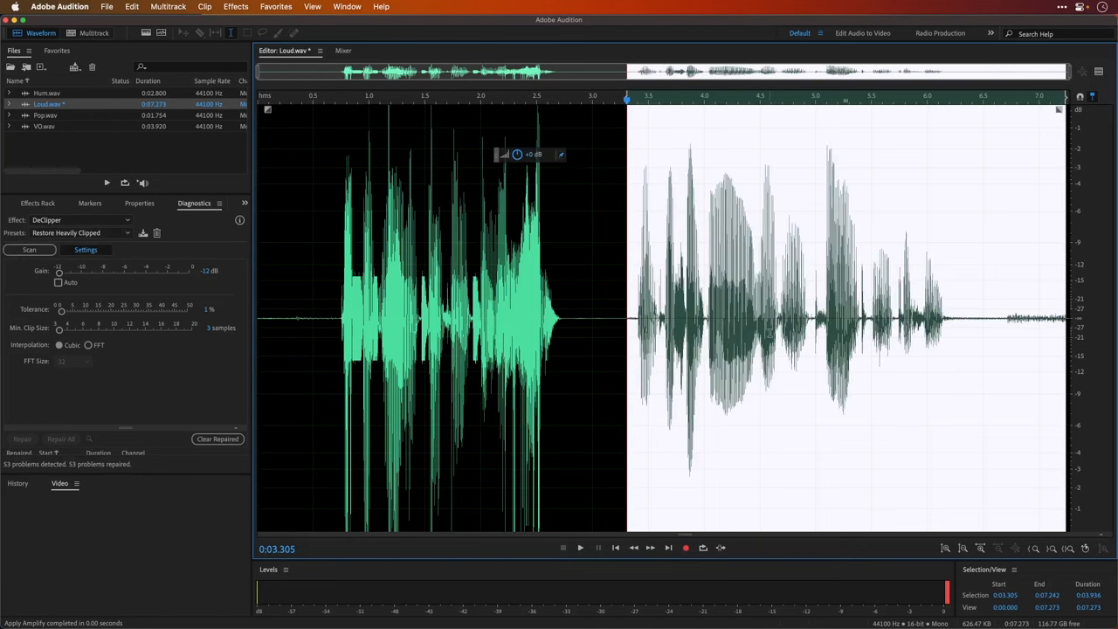
pyautogui.moveTo(190, 48)
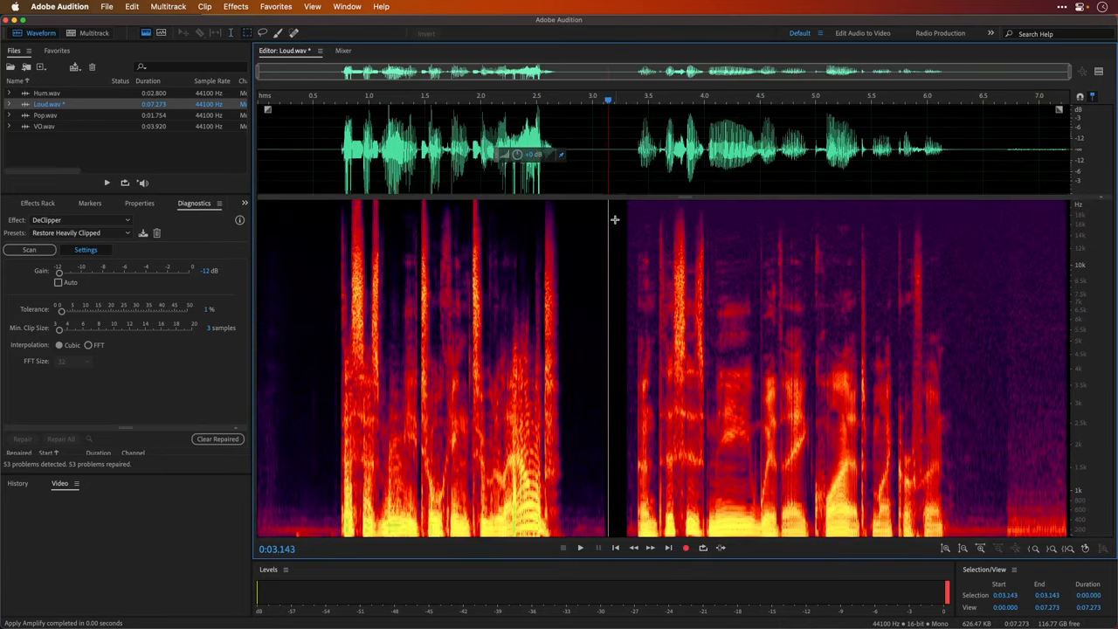
pyautogui.moveTo(951, 354)
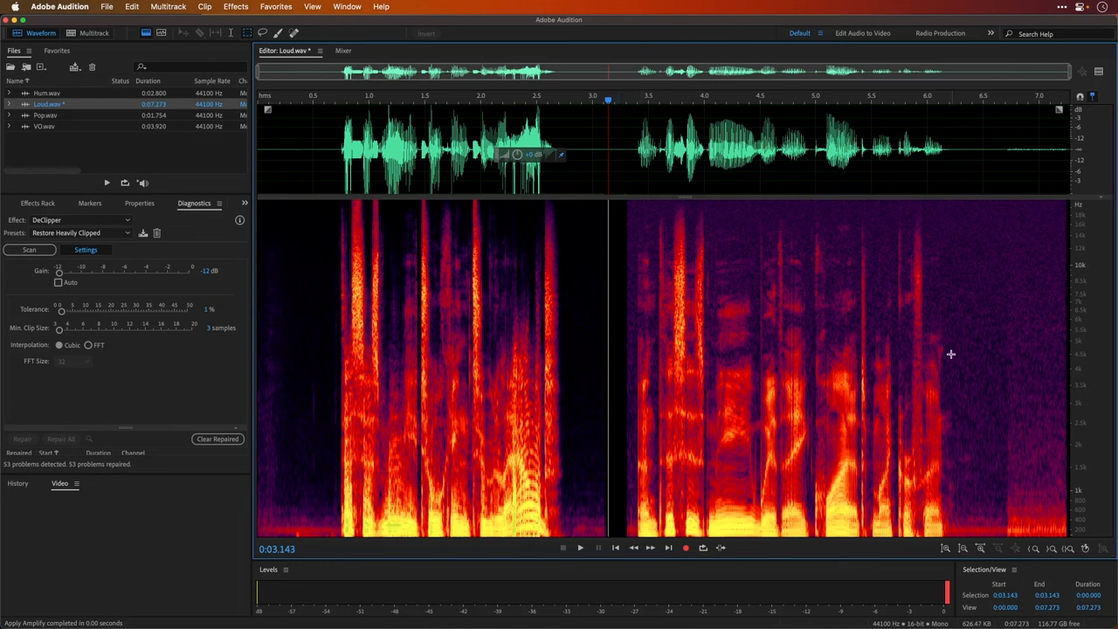
# Marquee-select the low-frequency region near the end in the spectral display
pyautogui.moveTo(950, 354); pyautogui.dragTo(1000, 537)
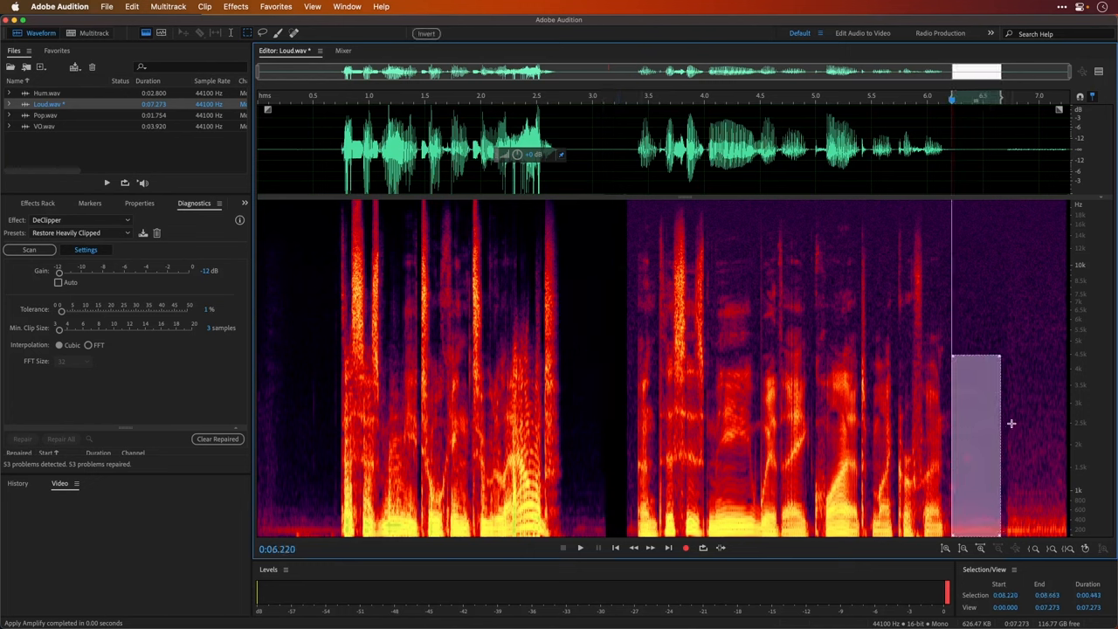
pyautogui.click(1012, 423)
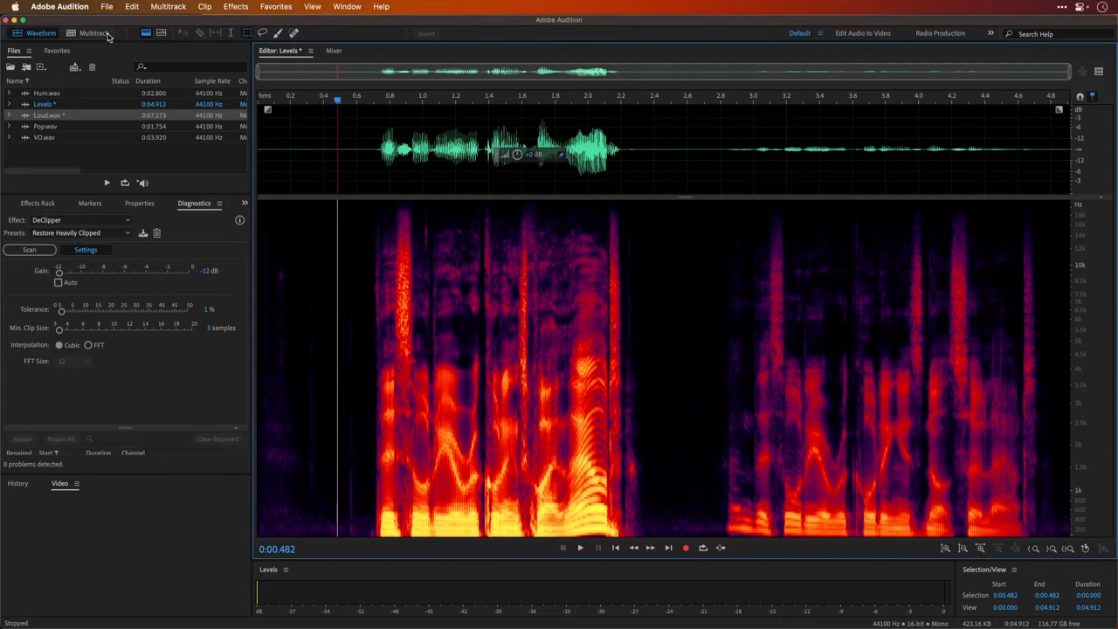
# Create a new multitrack session and apply Match Clip Loudness to both Levels clips
pyautogui.click(91, 33)
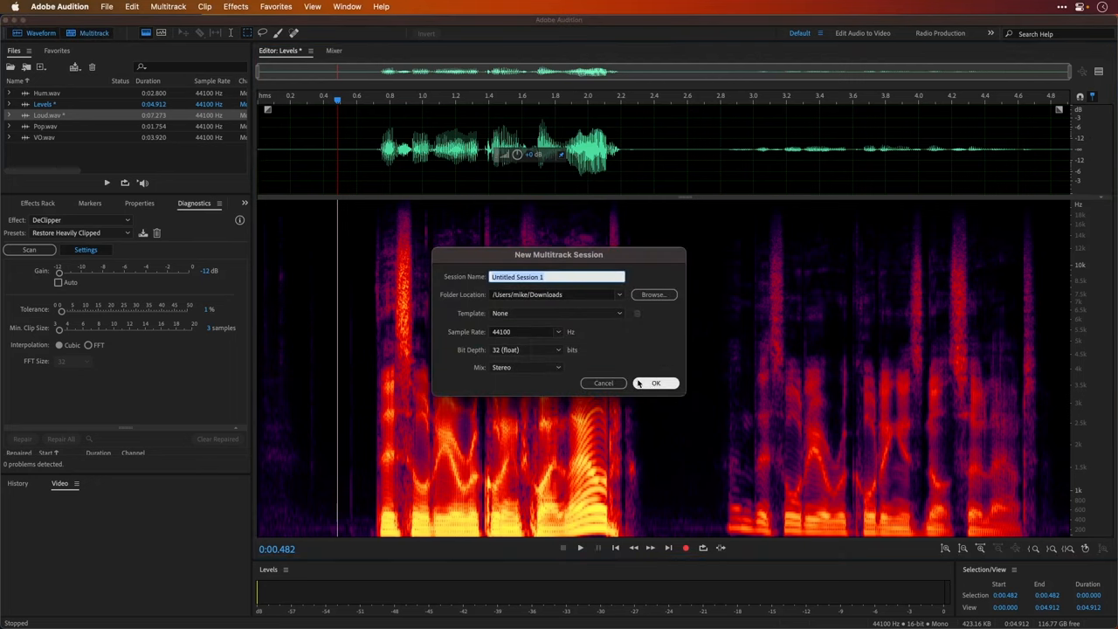
pyautogui.click(655, 383)
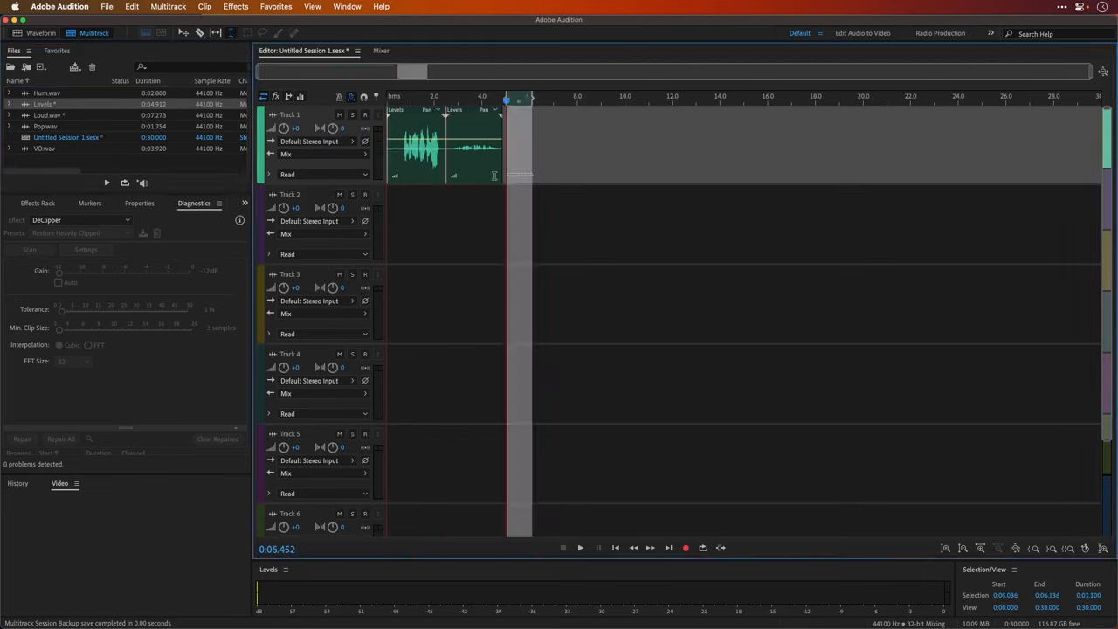
pyautogui.rightClick(411, 148)
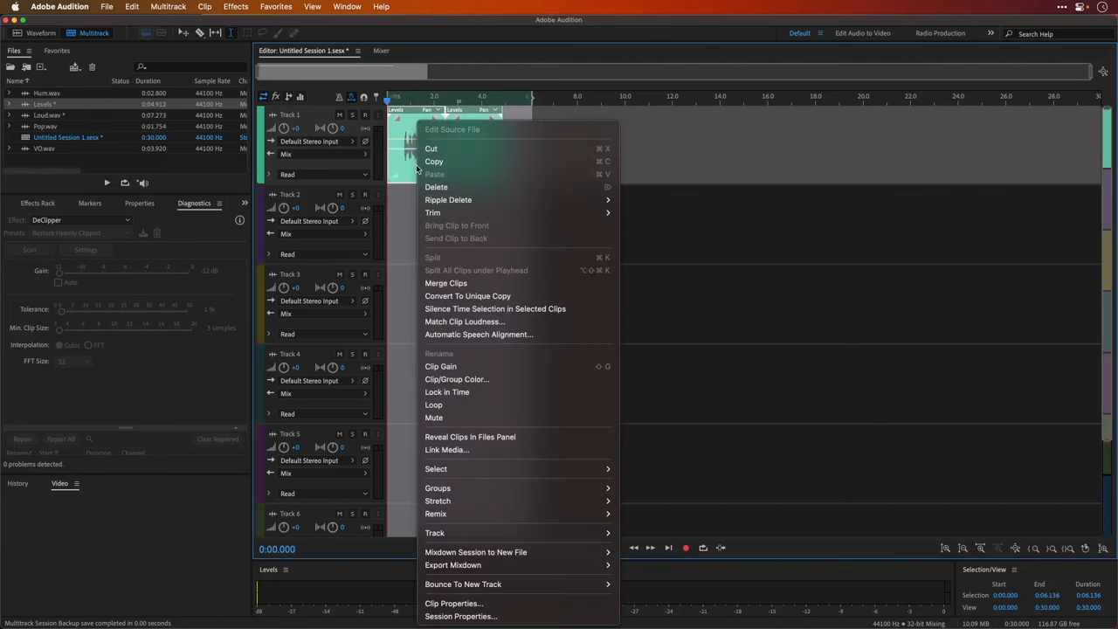
pyautogui.click(464, 321)
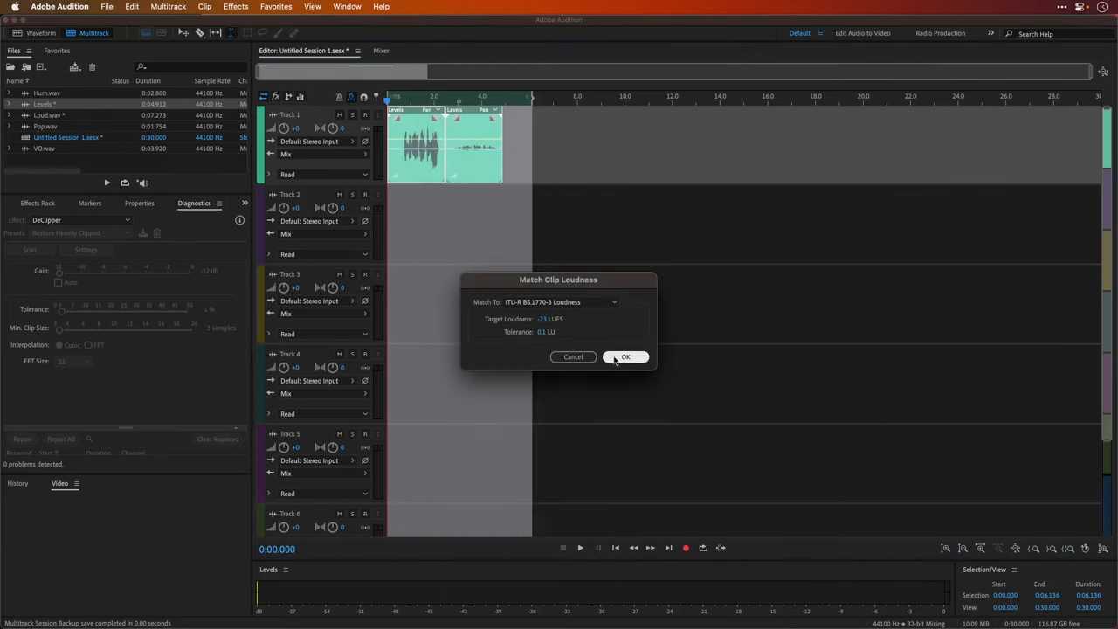
pyautogui.click(625, 357)
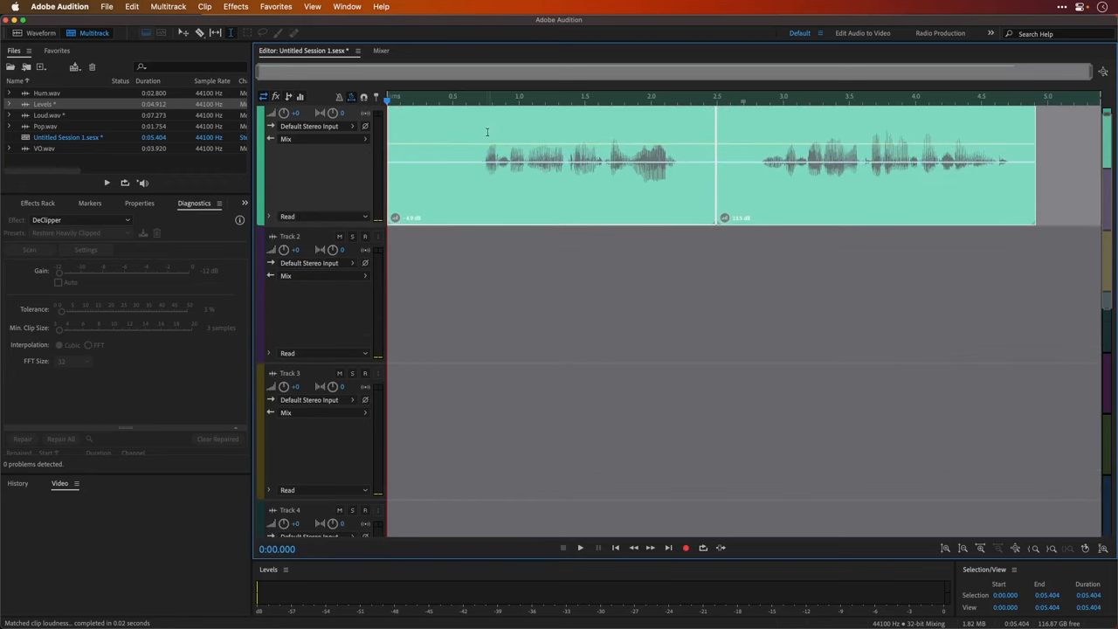
# Play and stop the session twice, the second time from inside the second clip
pyautogui.click(580, 547)
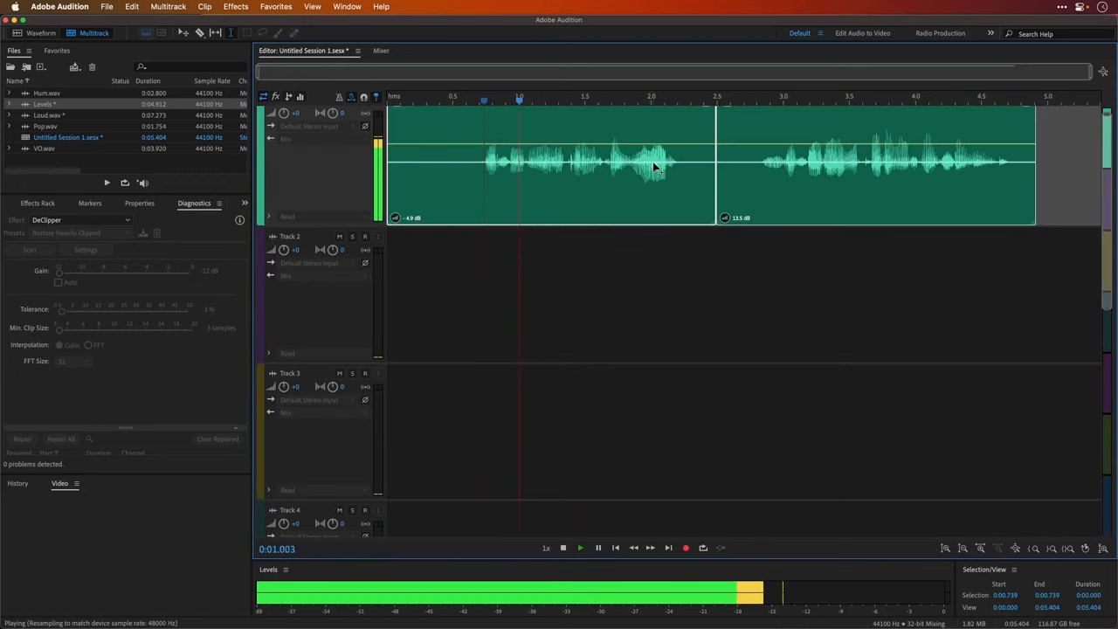
pyautogui.click(562, 548)
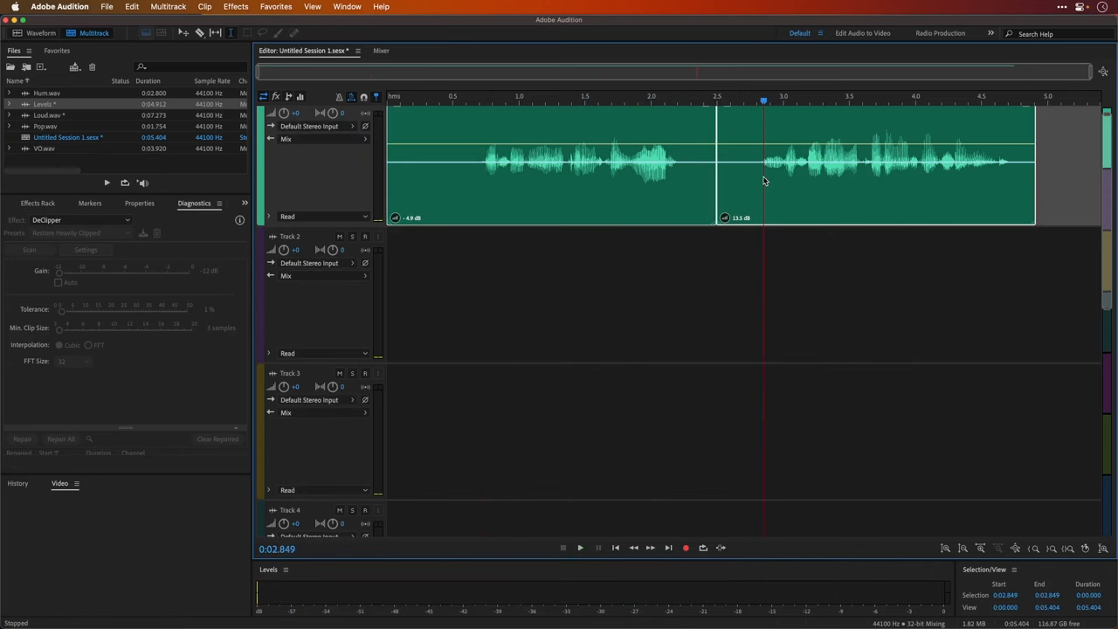
pyautogui.click(580, 548)
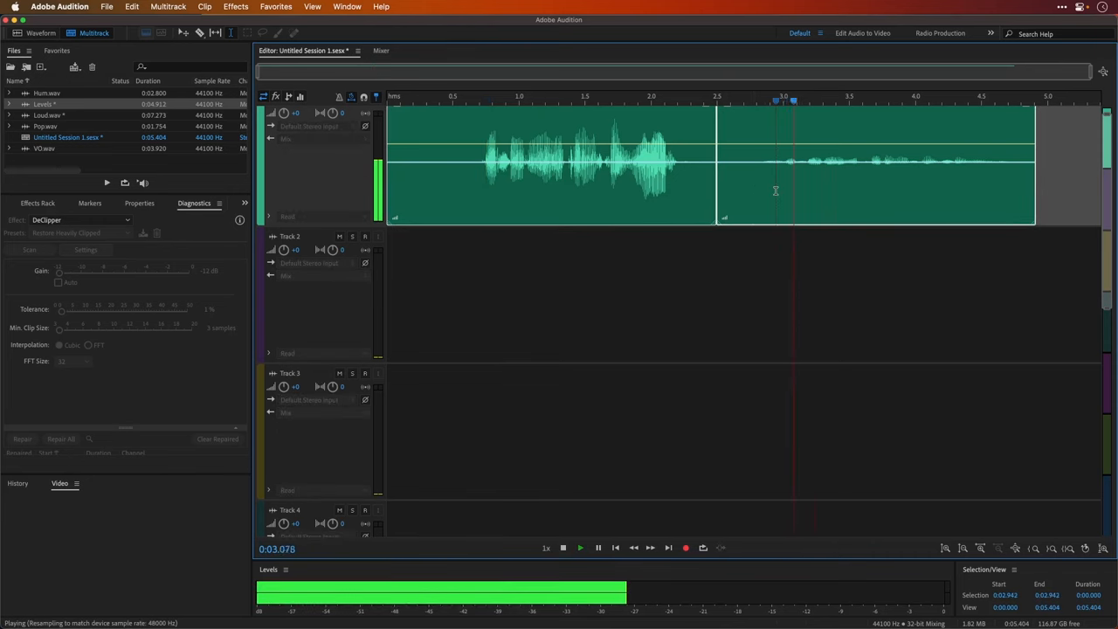
pyautogui.click(563, 548)
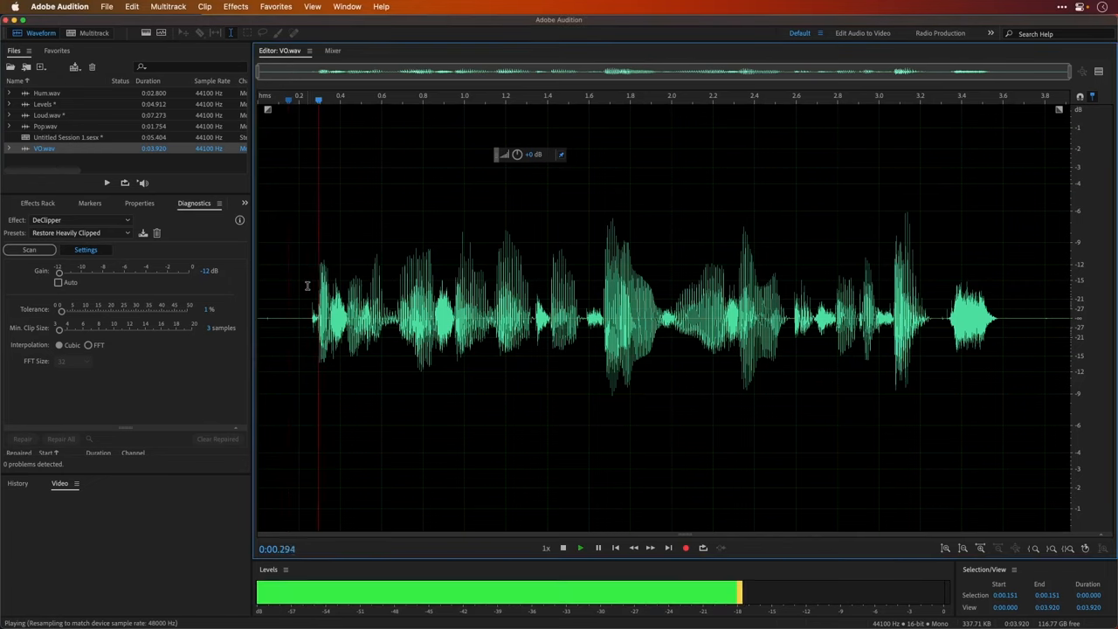
# Add a Parametric Equalizer with the Vocal Enhancer preset to VO.wav and adjust its upper band
pyautogui.click(564, 548)
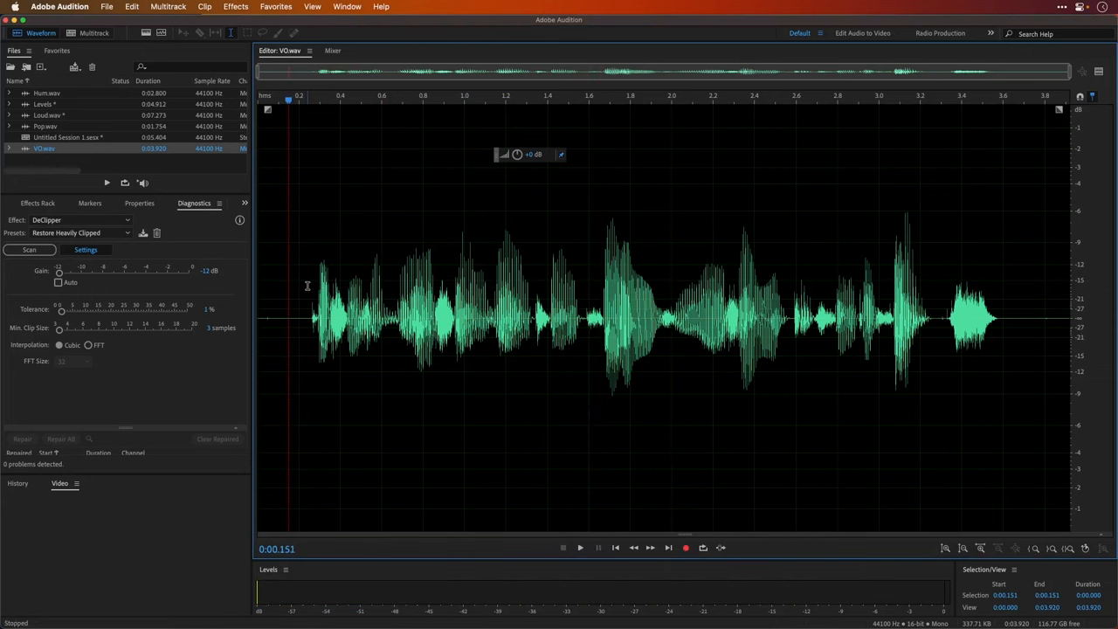
pyautogui.click(41, 203)
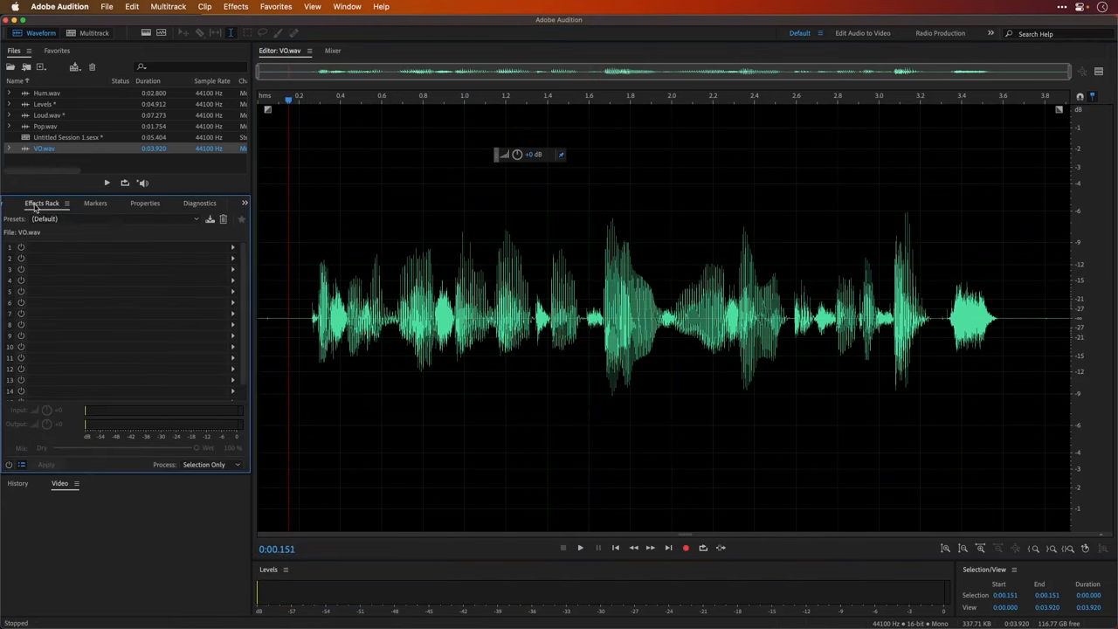
pyautogui.click(233, 246)
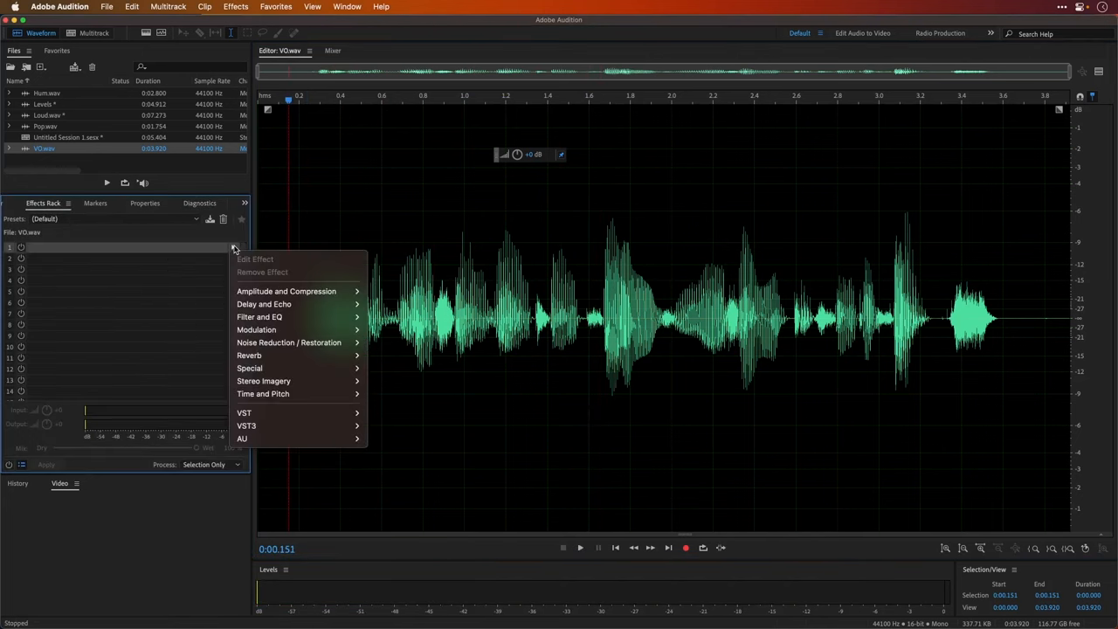
pyautogui.moveTo(297, 317)
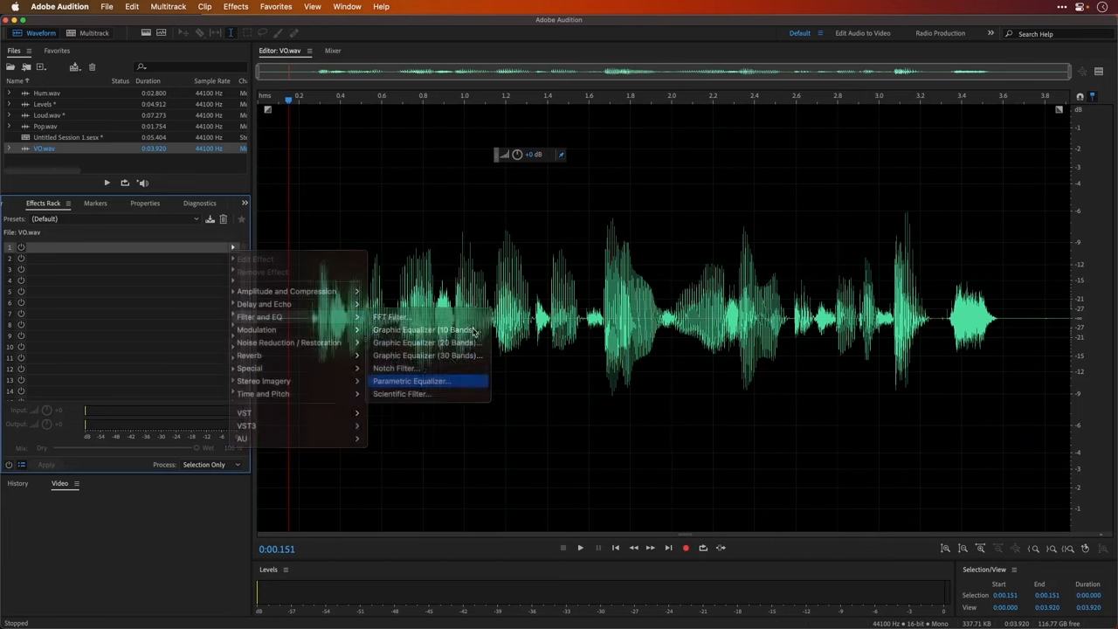
pyautogui.click(410, 381)
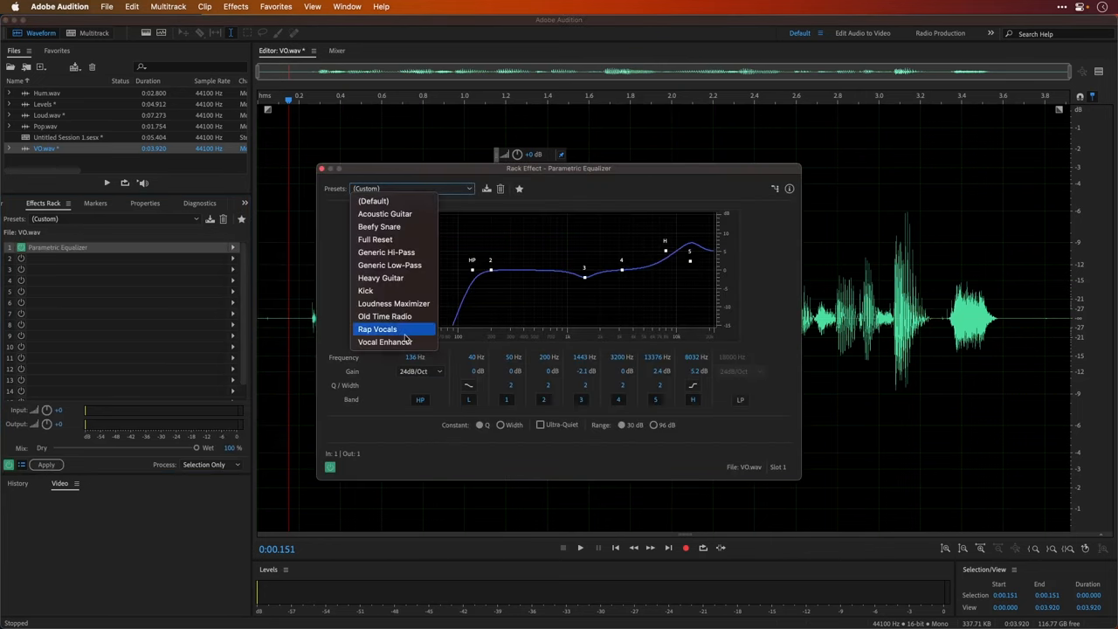
pyautogui.click(385, 341)
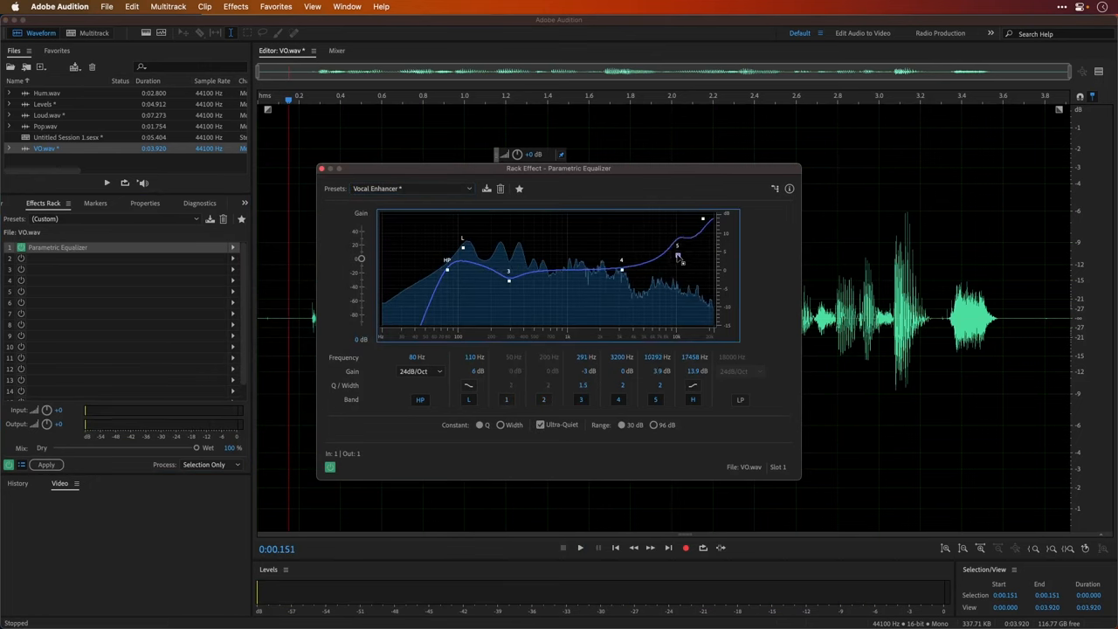
pyautogui.moveTo(678, 249); pyautogui.dragTo(673, 249)
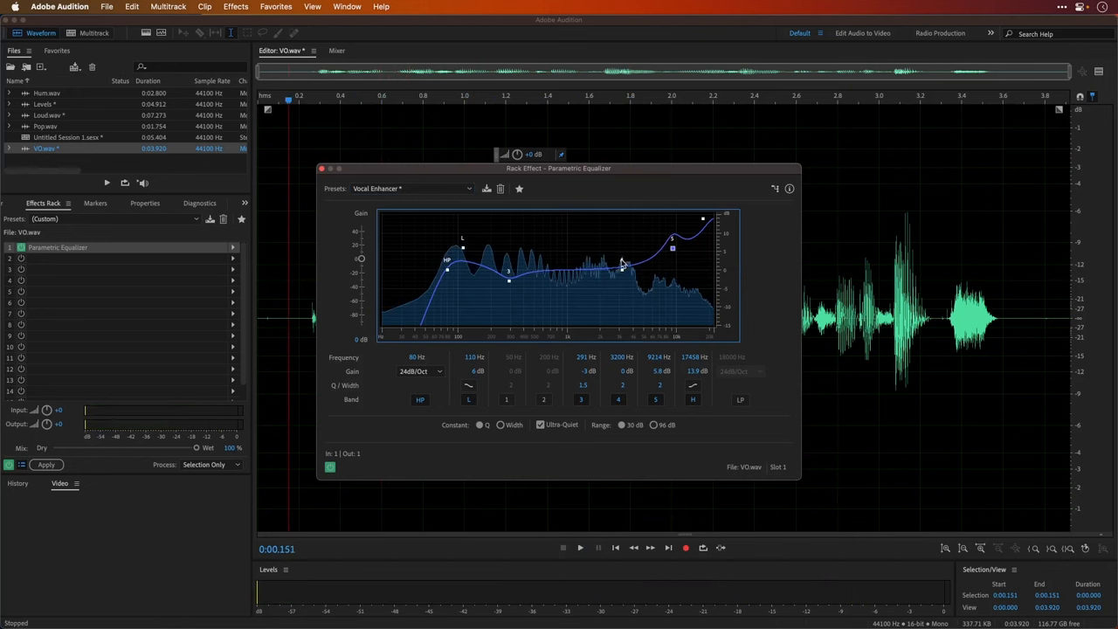
# Add Dynamics in slot 2 with Compressor on, ratio 3 and 12 dB makeup gain
pyautogui.click(232, 258)
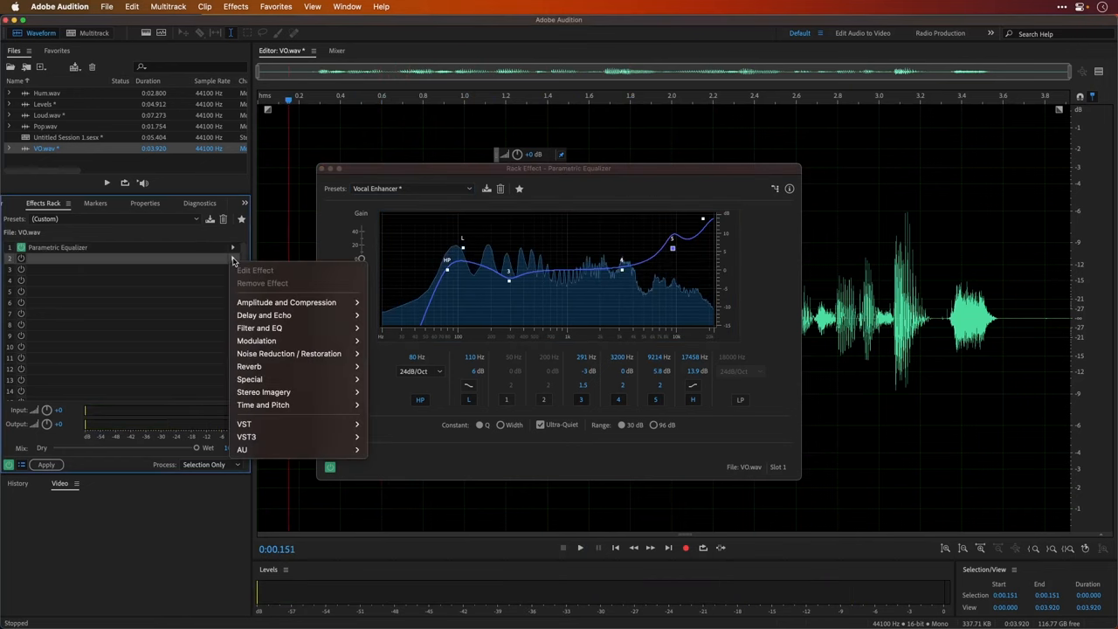
pyautogui.moveTo(286, 301)
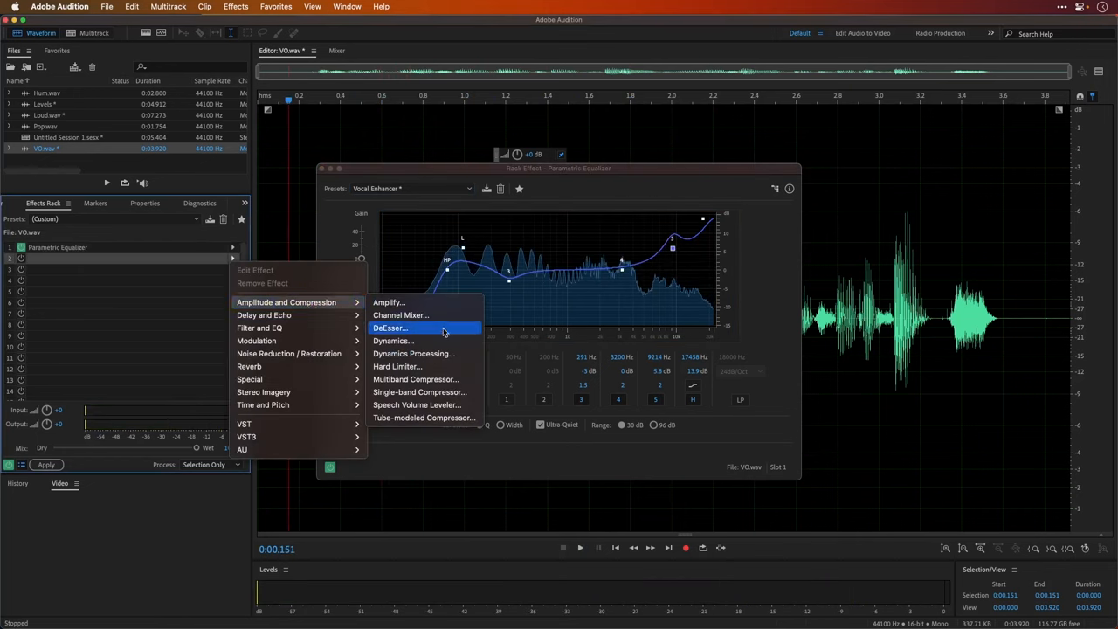
pyautogui.click(391, 341)
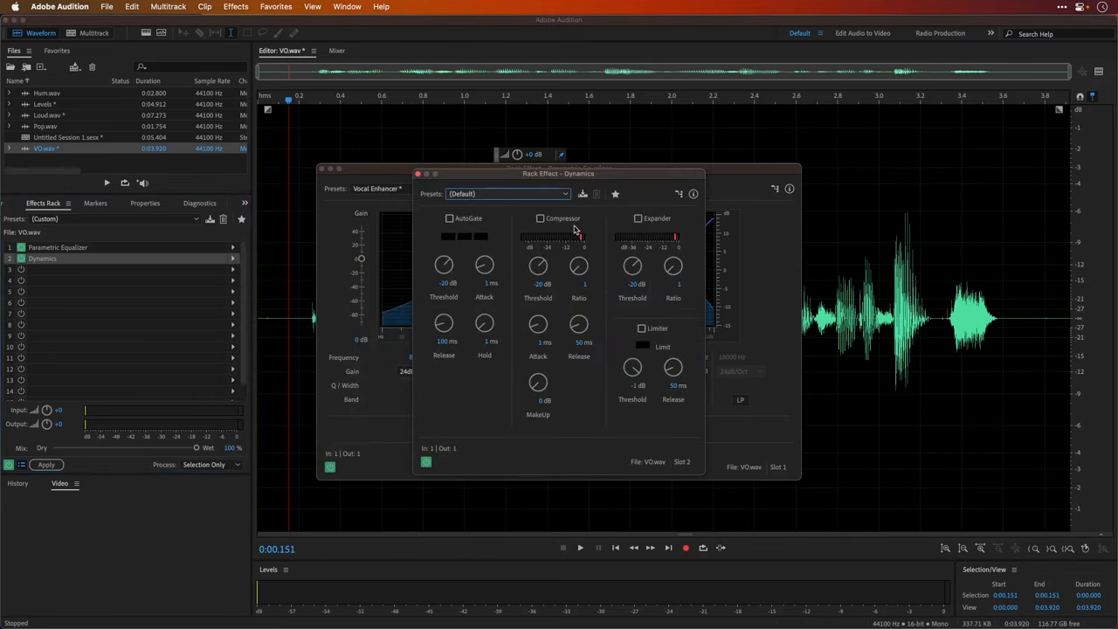
pyautogui.click(540, 218)
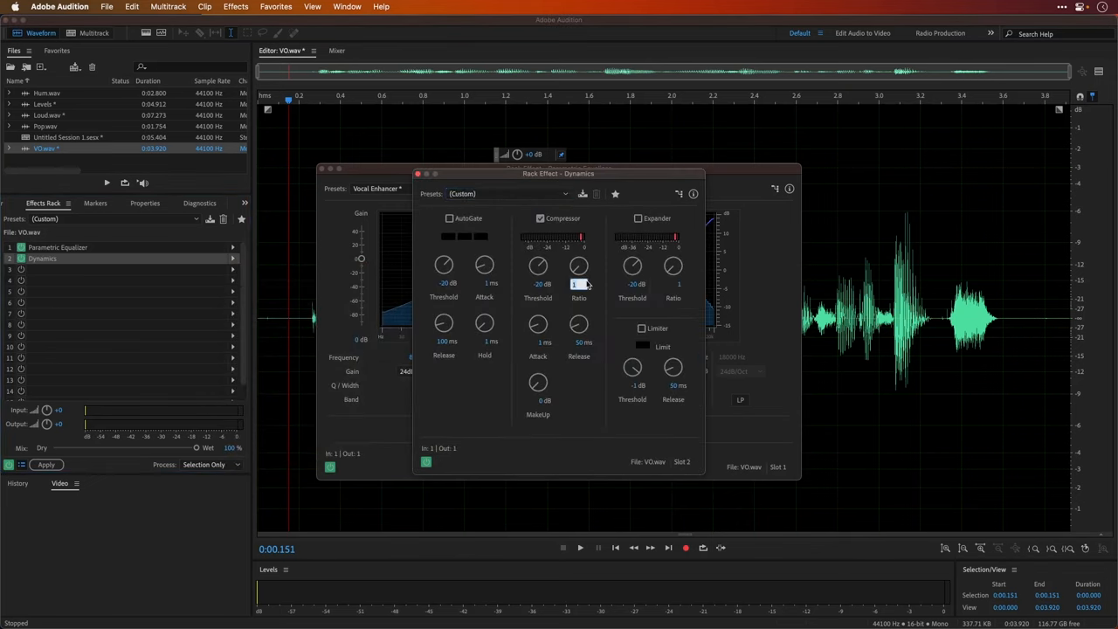
pyautogui.write('3')
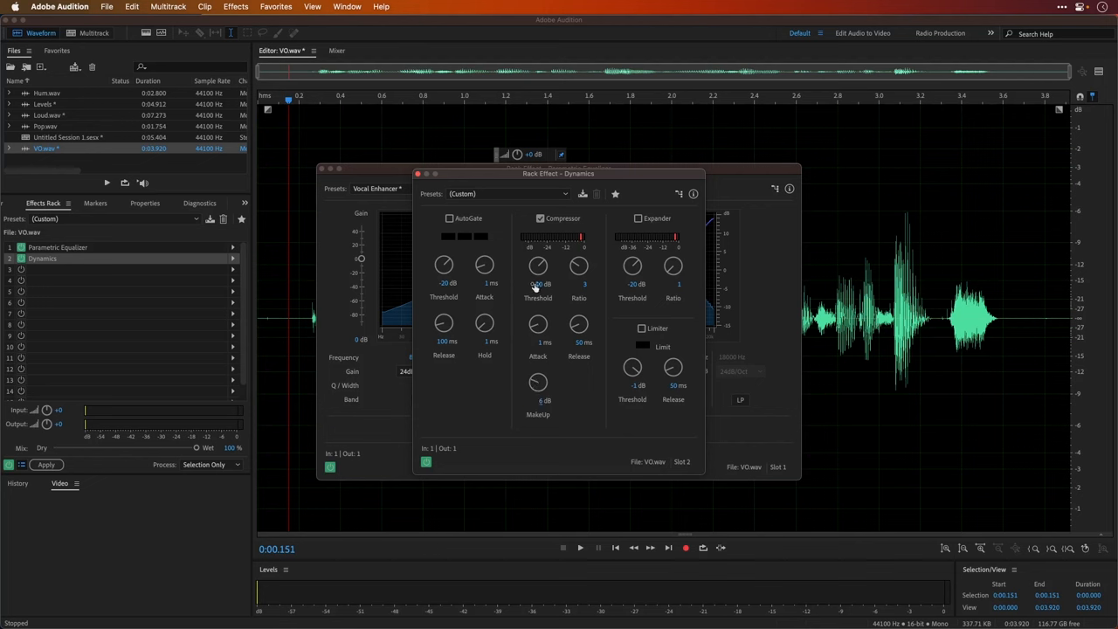
pyautogui.click(580, 547)
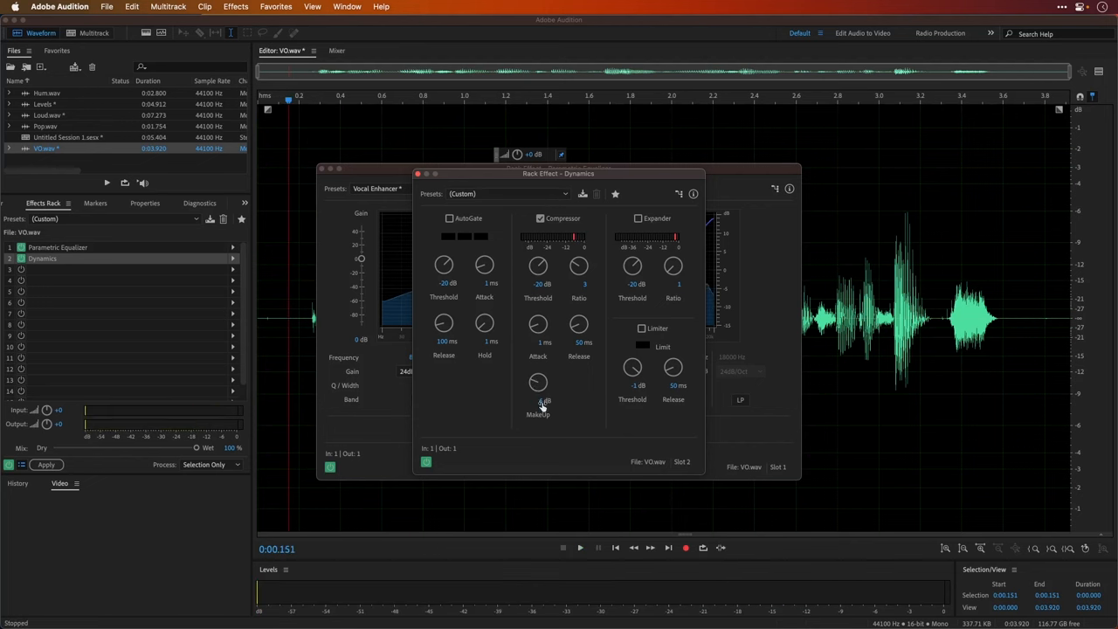
pyautogui.click(580, 547)
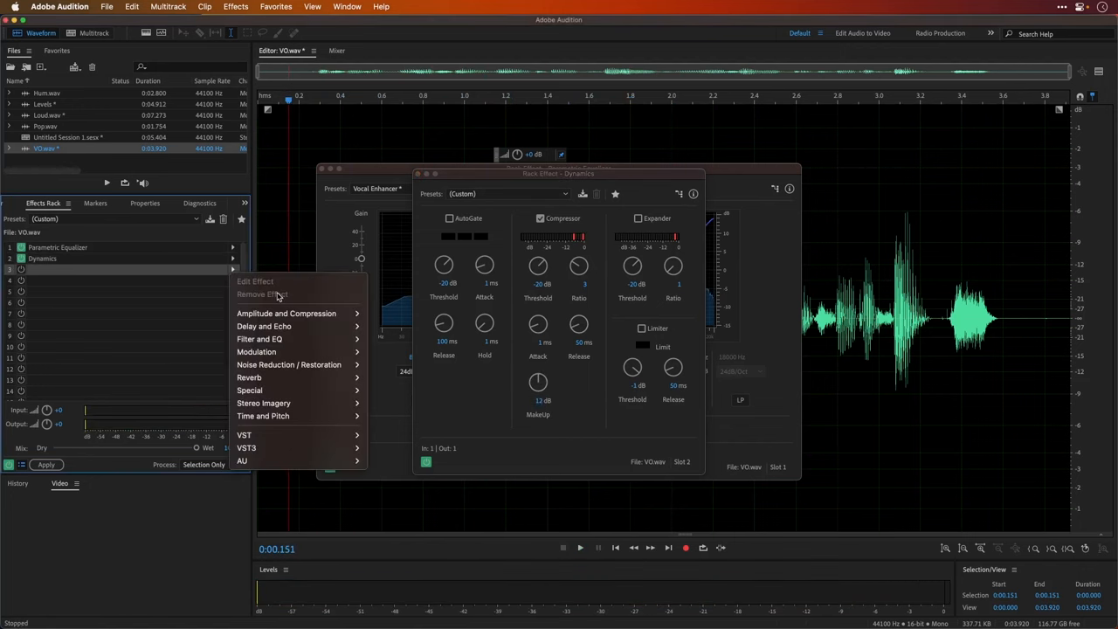
pyautogui.moveTo(285, 313)
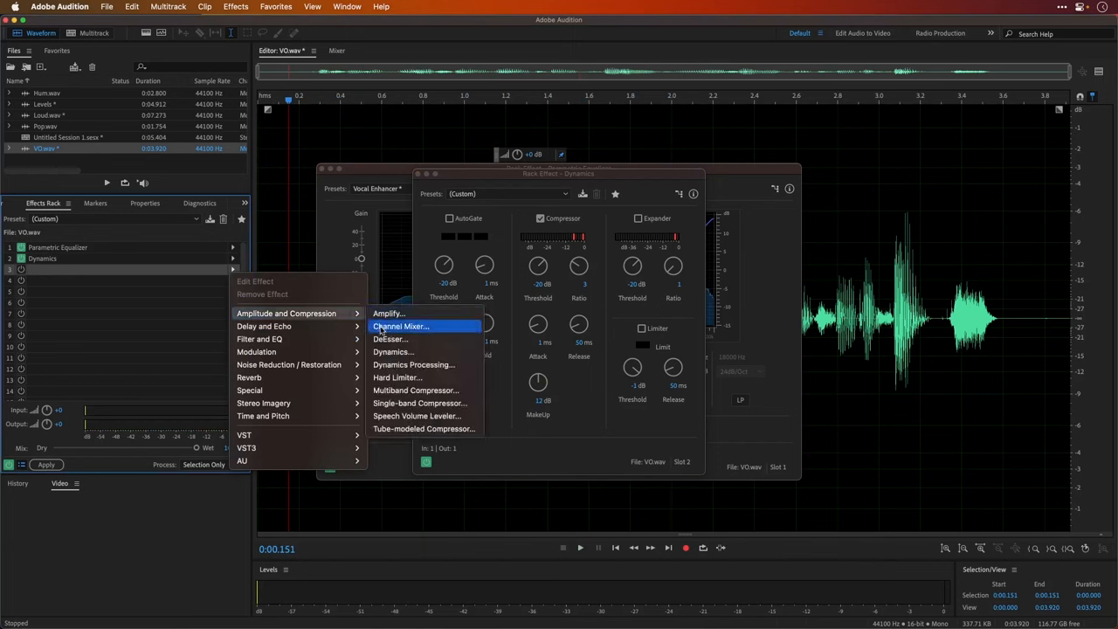
# Add a Hard Limiter at -1 dB with 5 dB input boost, then bypass and re-enable effects to compare
pyautogui.click(397, 377)
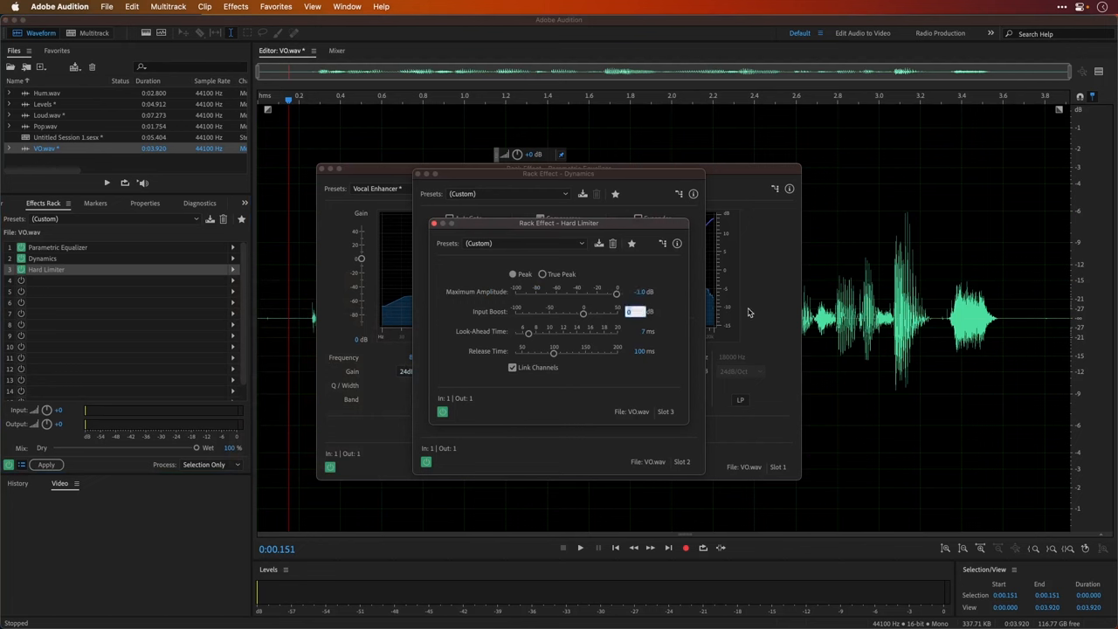
pyautogui.click(580, 548)
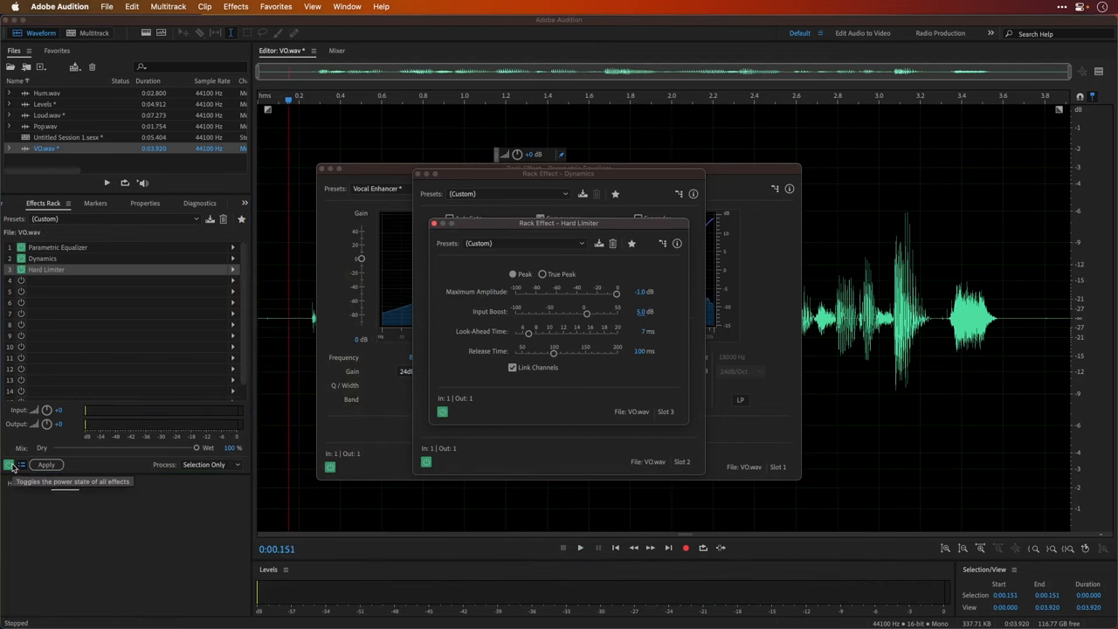
pyautogui.click(580, 548)
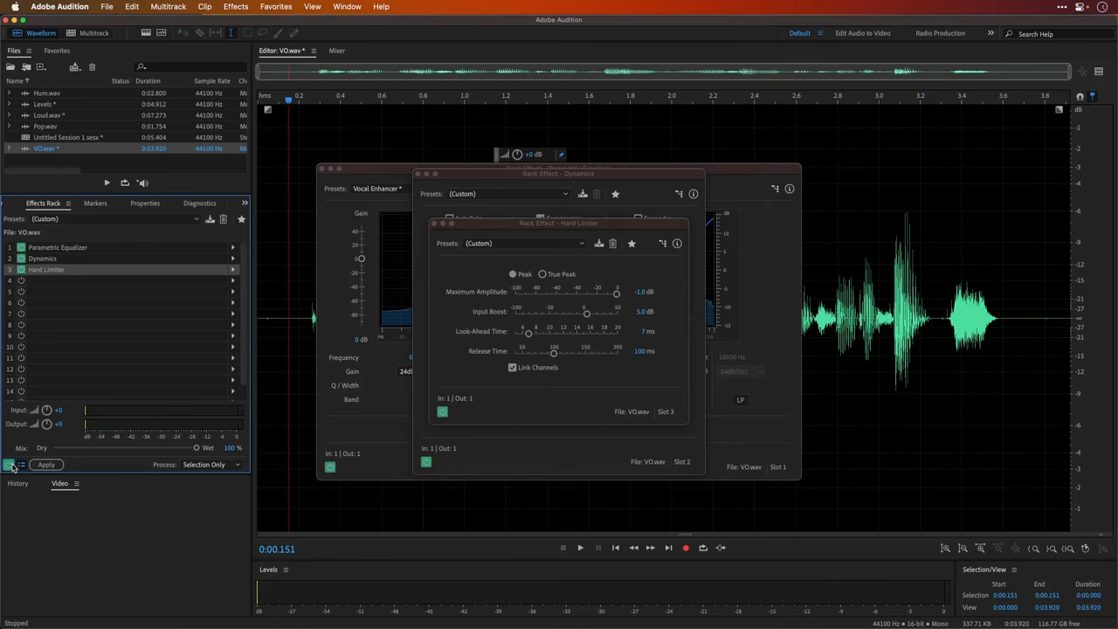
pyautogui.click(580, 548)
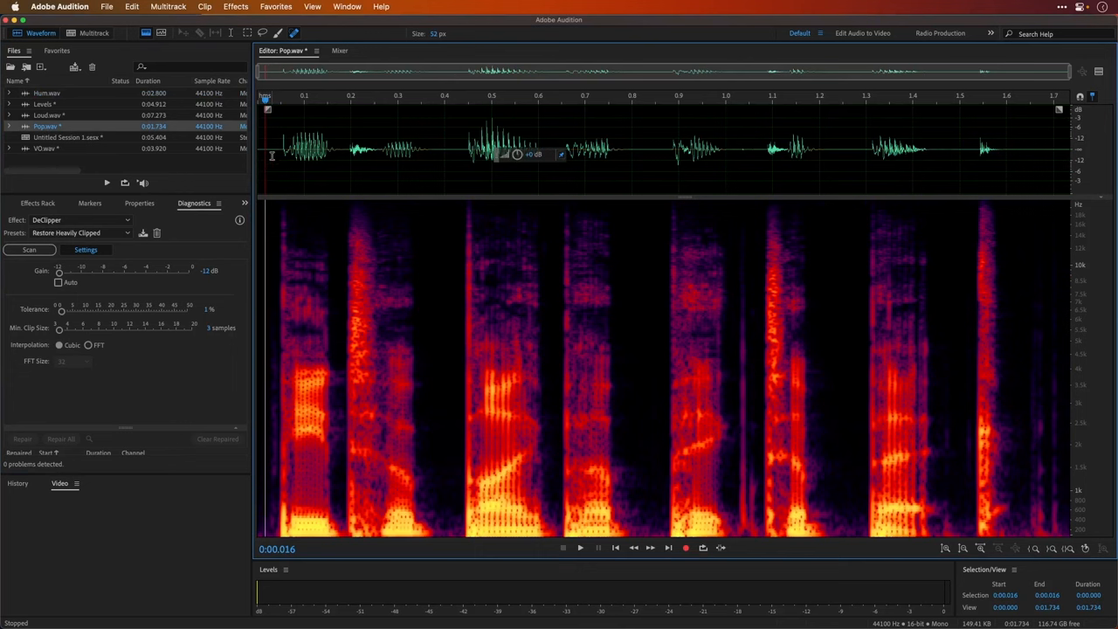
pyautogui.click(580, 547)
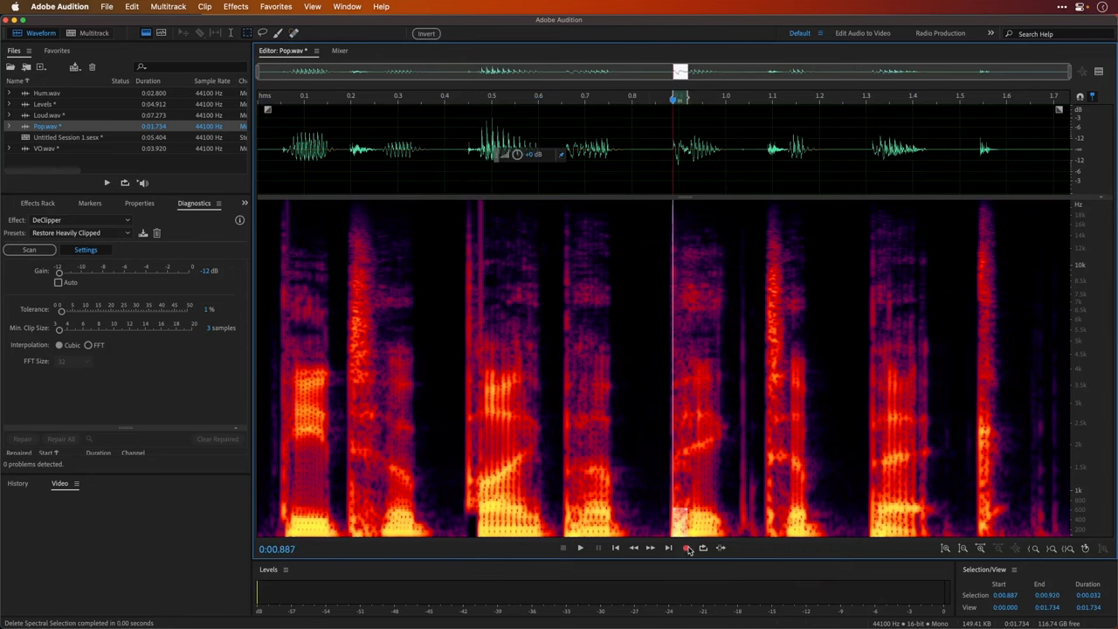
pyautogui.click(580, 548)
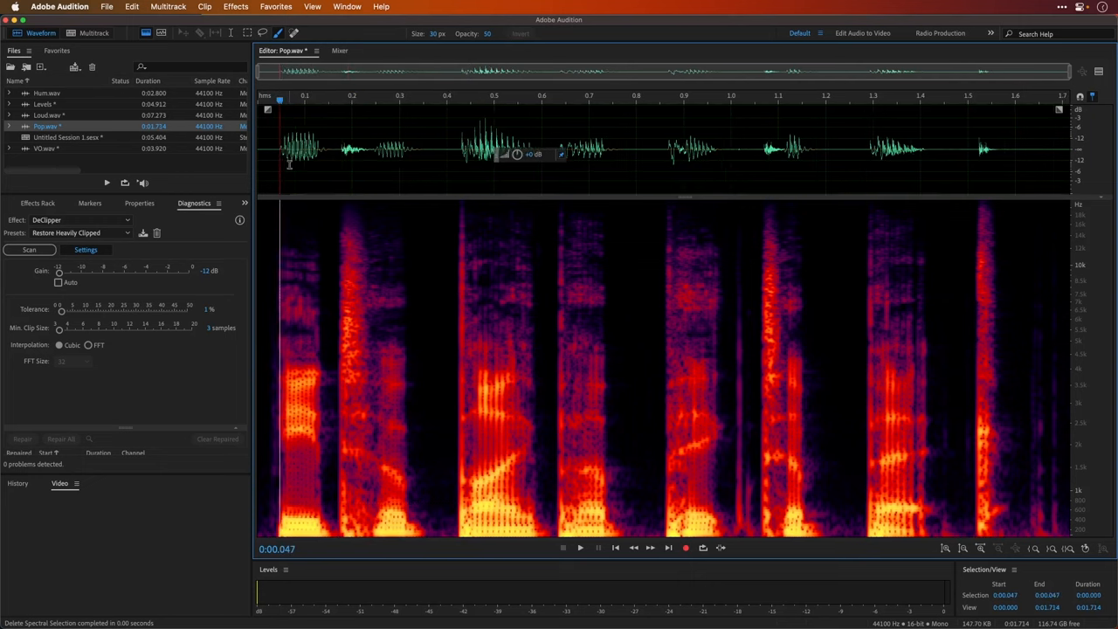
pyautogui.click(274, 157)
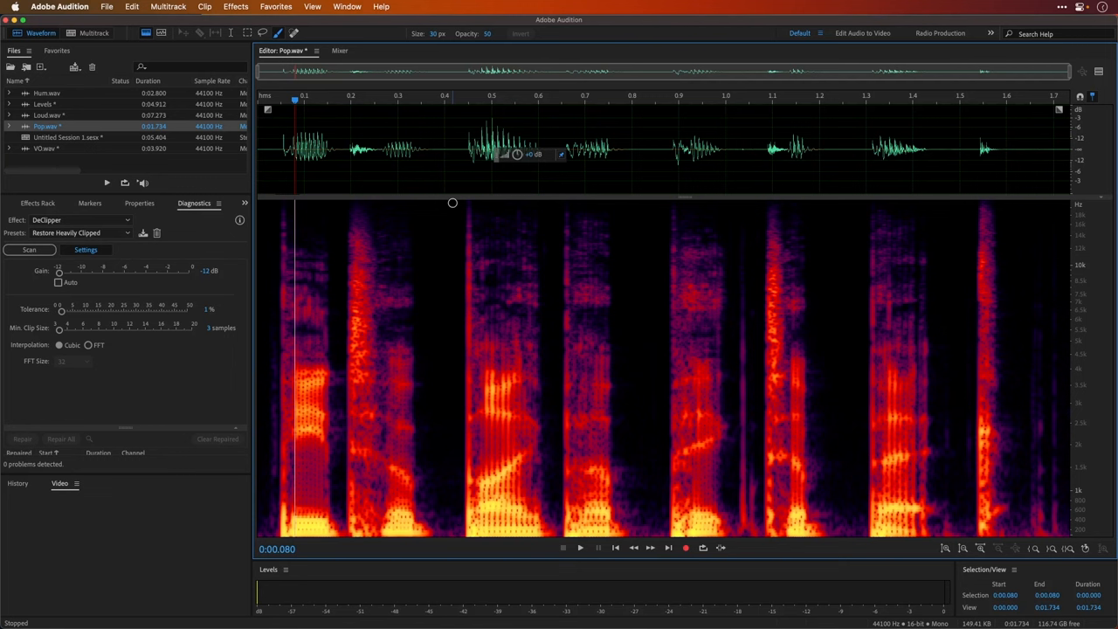
pyautogui.moveTo(369, 165)
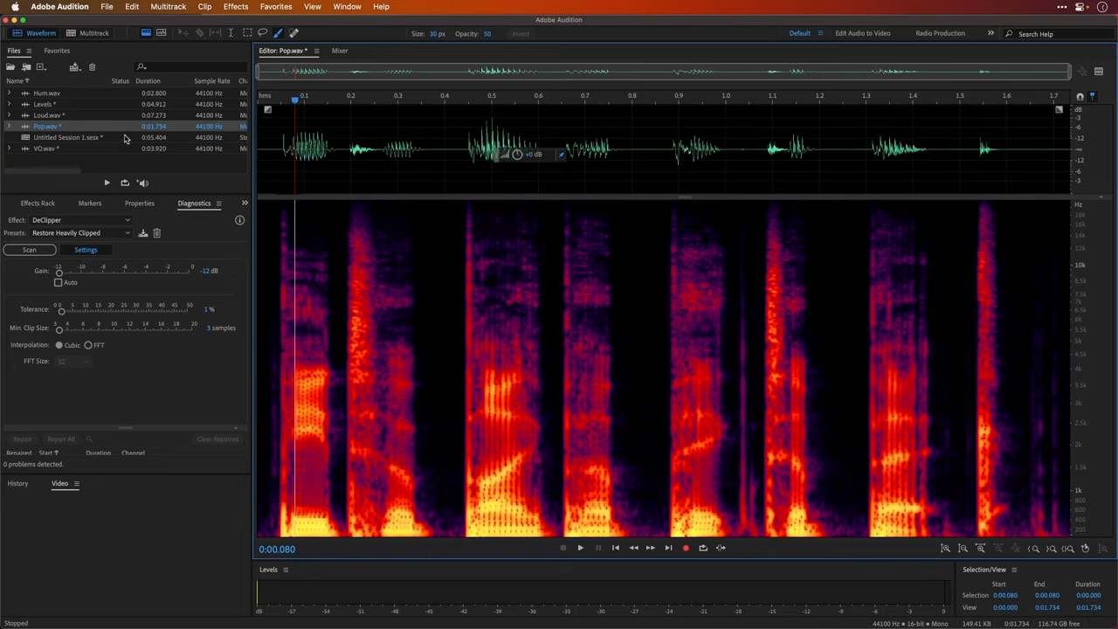
pyautogui.moveTo(48, 93)
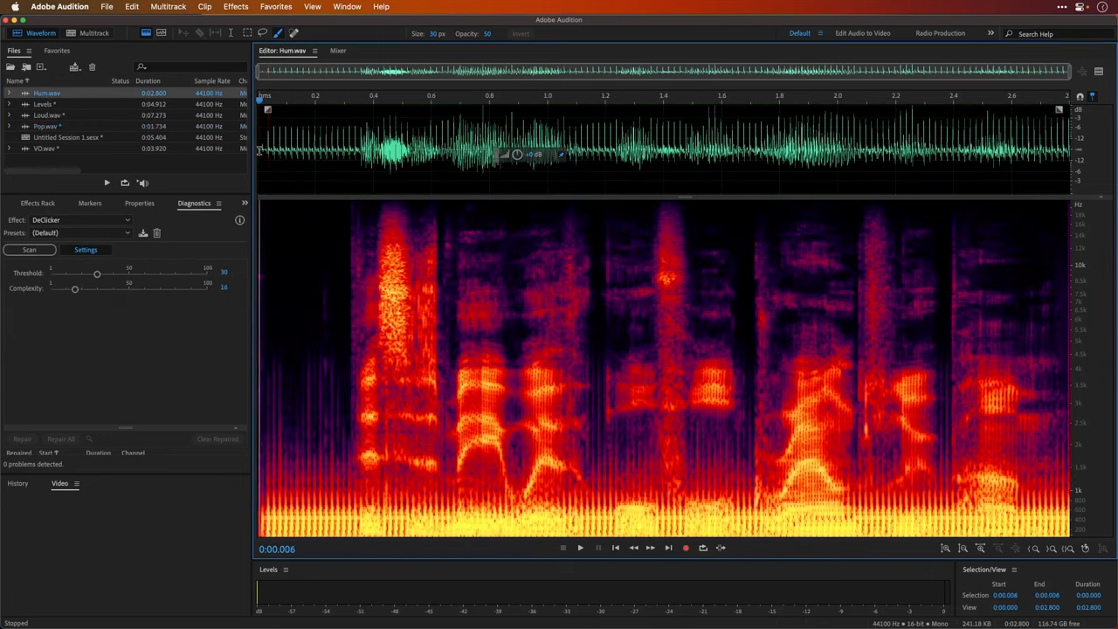
# Apply DeHummer, tune the base frequency to about 82.7 Hz, and enable Output Hum Only
pyautogui.click(580, 548)
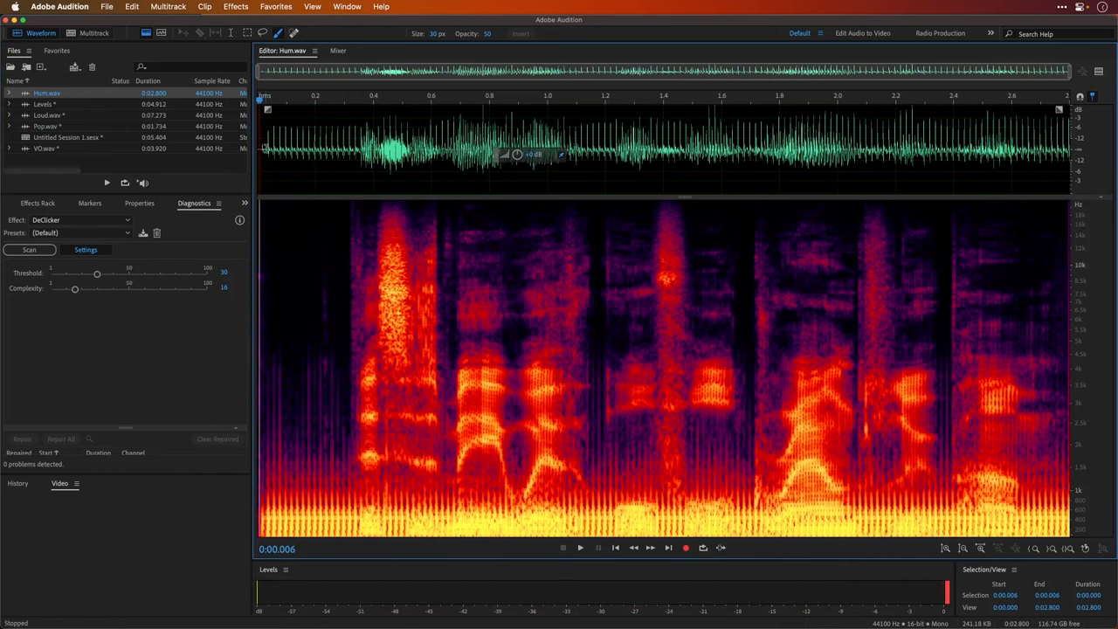
pyautogui.click(235, 7)
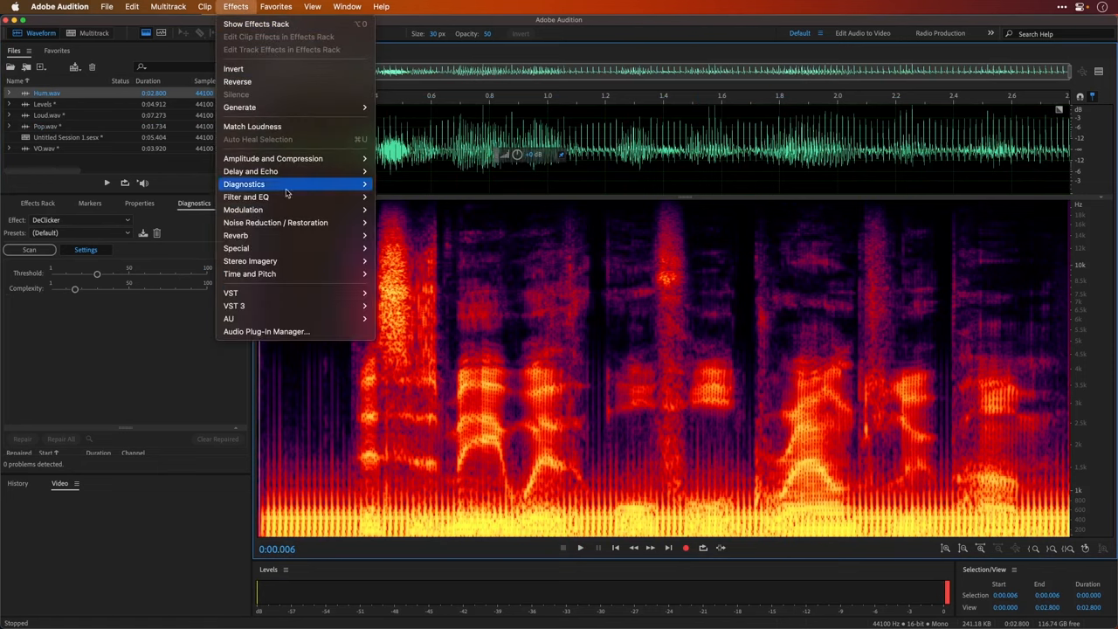
pyautogui.moveTo(275, 222)
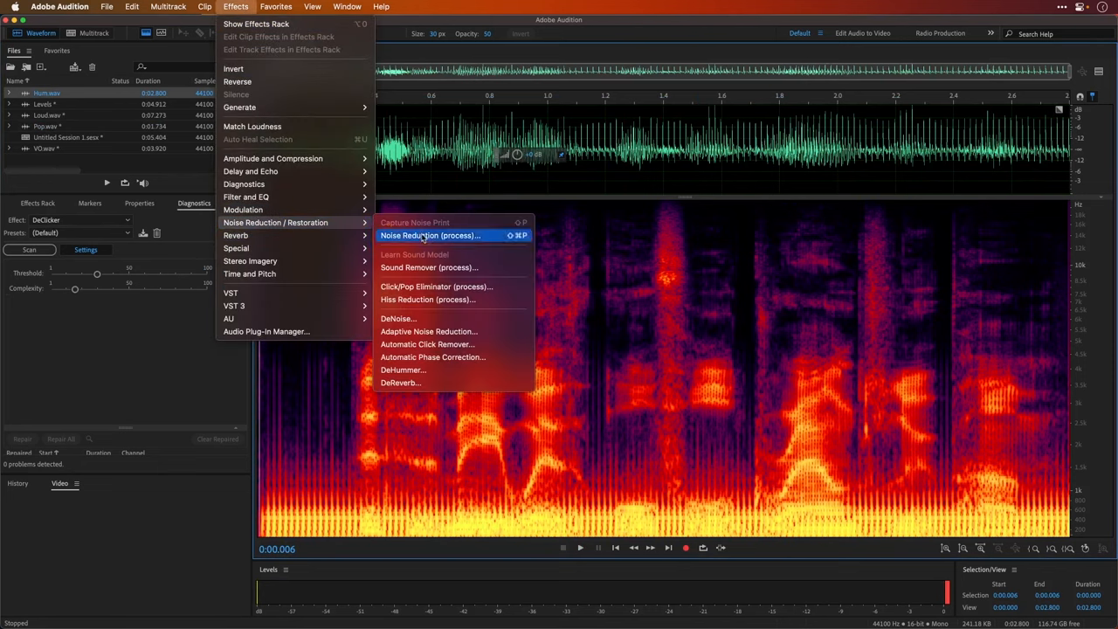
pyautogui.click(402, 369)
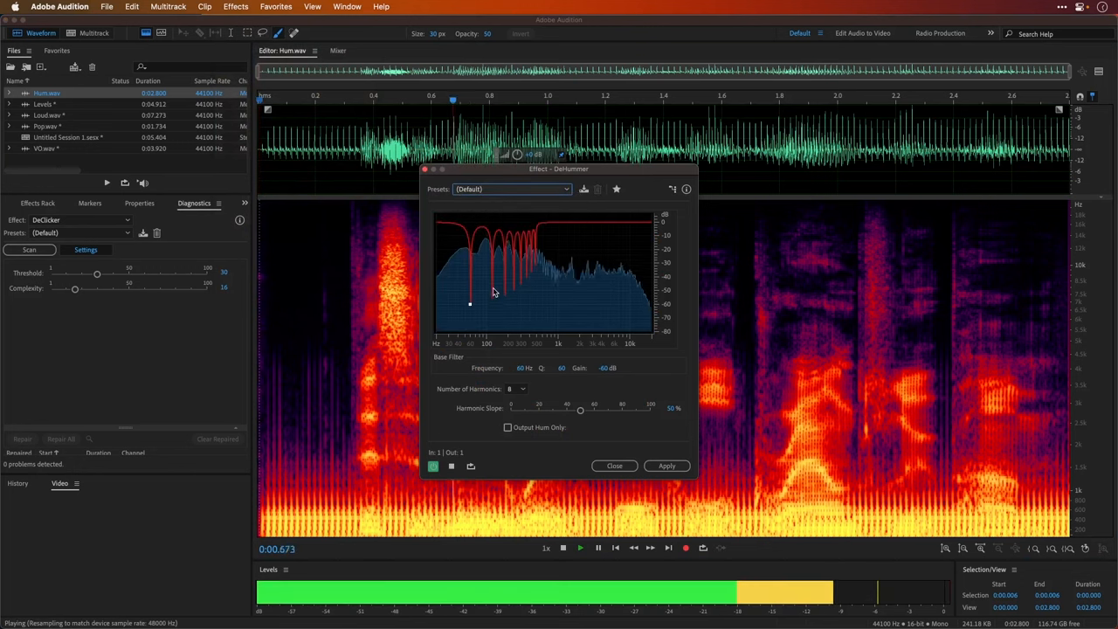
pyautogui.moveTo(470, 304); pyautogui.dragTo(461, 323)
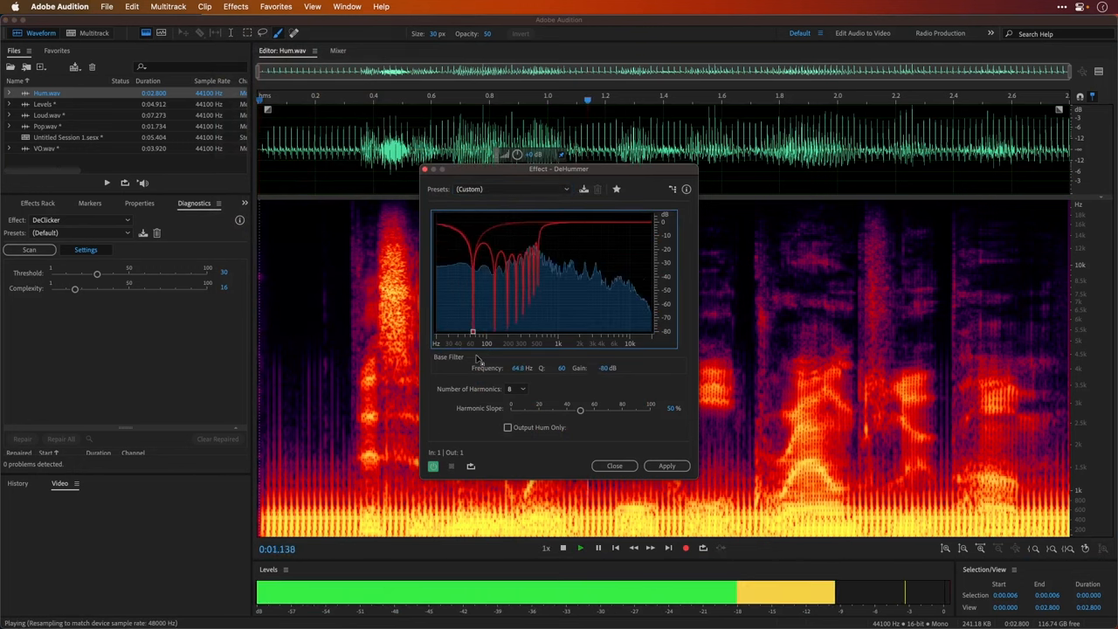
pyautogui.moveTo(473, 332); pyautogui.dragTo(458, 328)
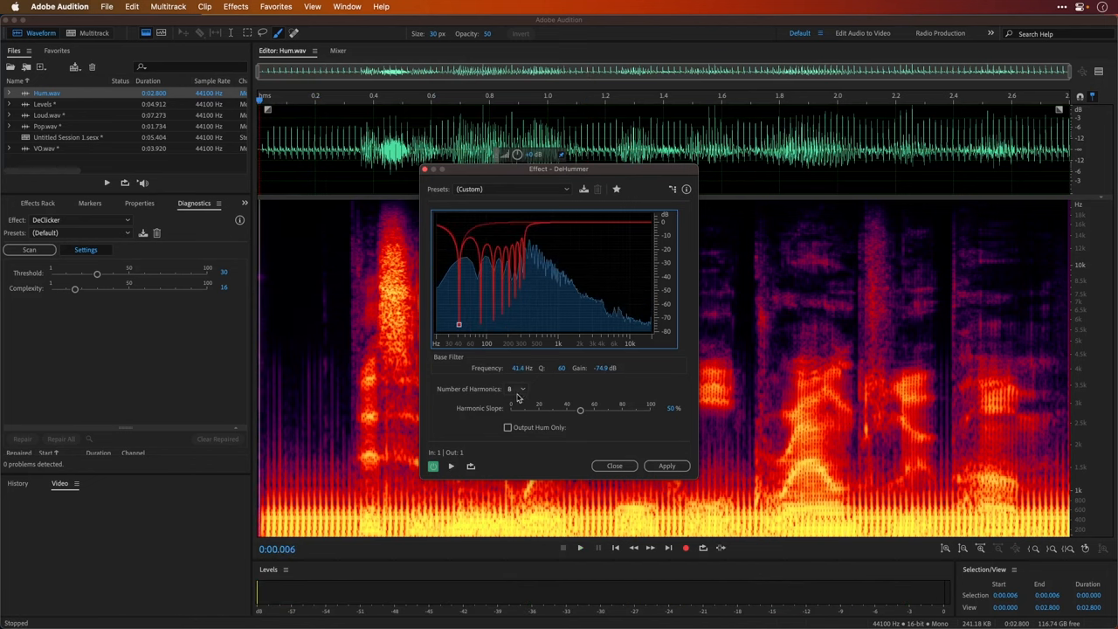
pyautogui.click(507, 427)
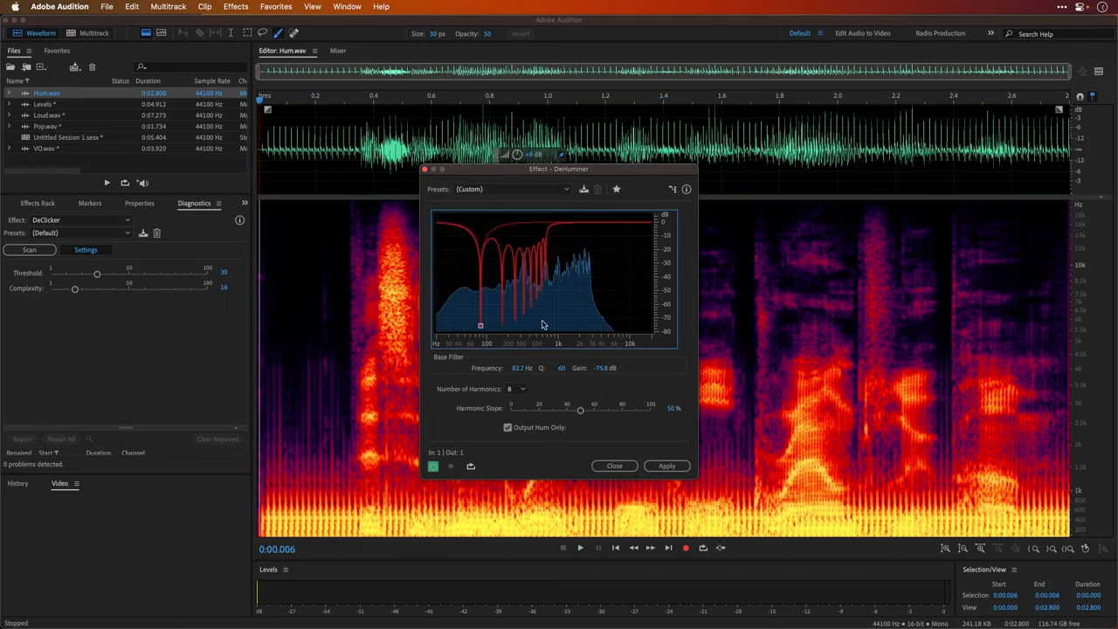
pyautogui.moveTo(624, 463)
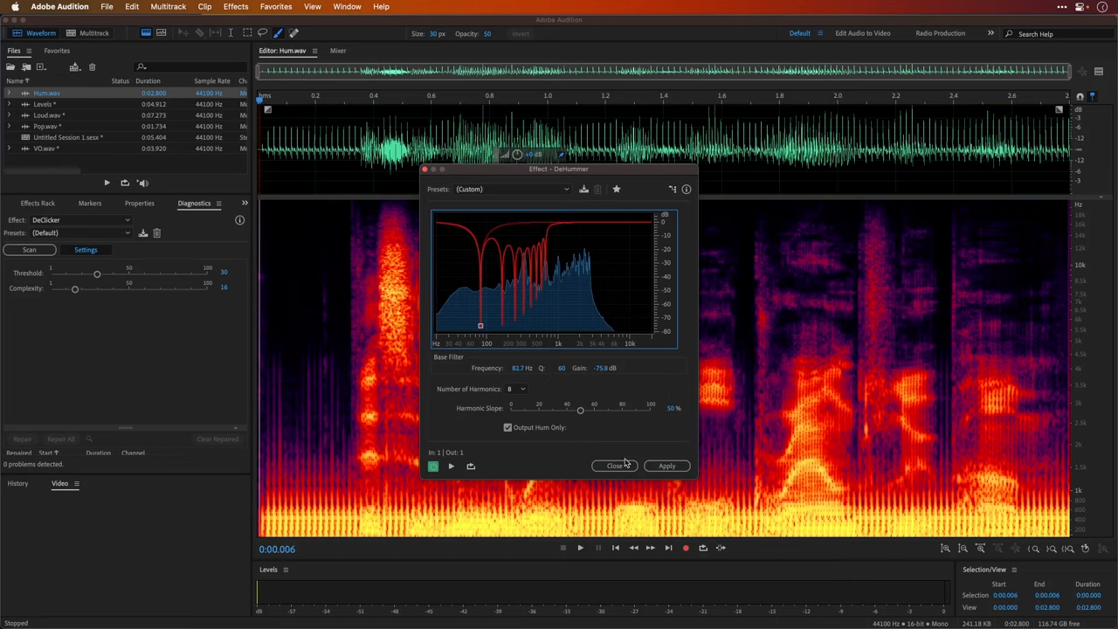
pyautogui.moveTo(626, 463)
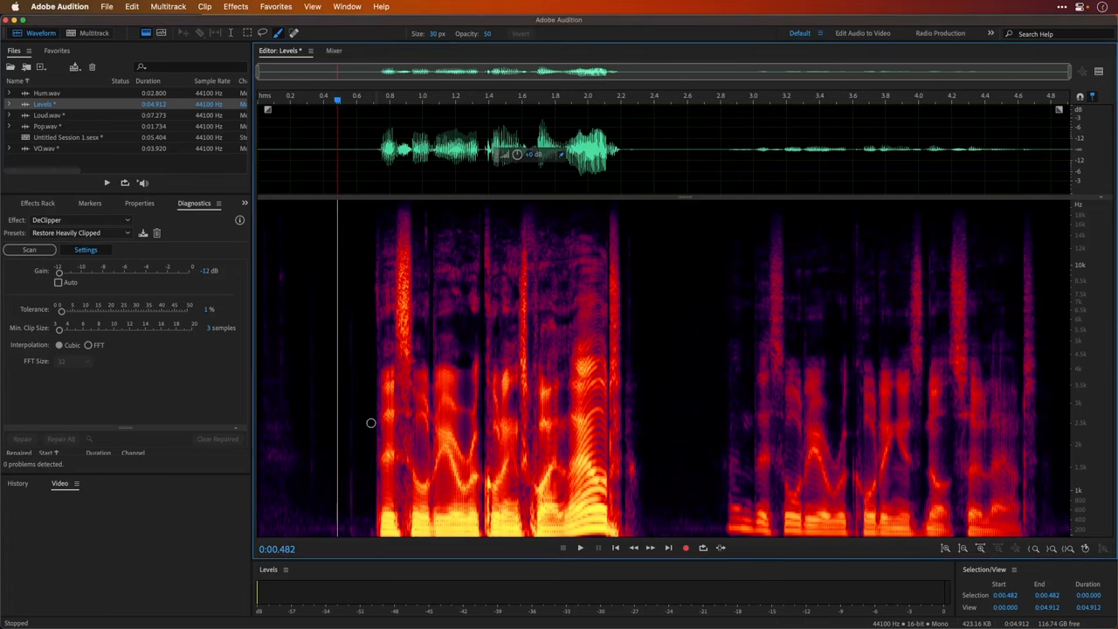
pyautogui.moveTo(320, 482)
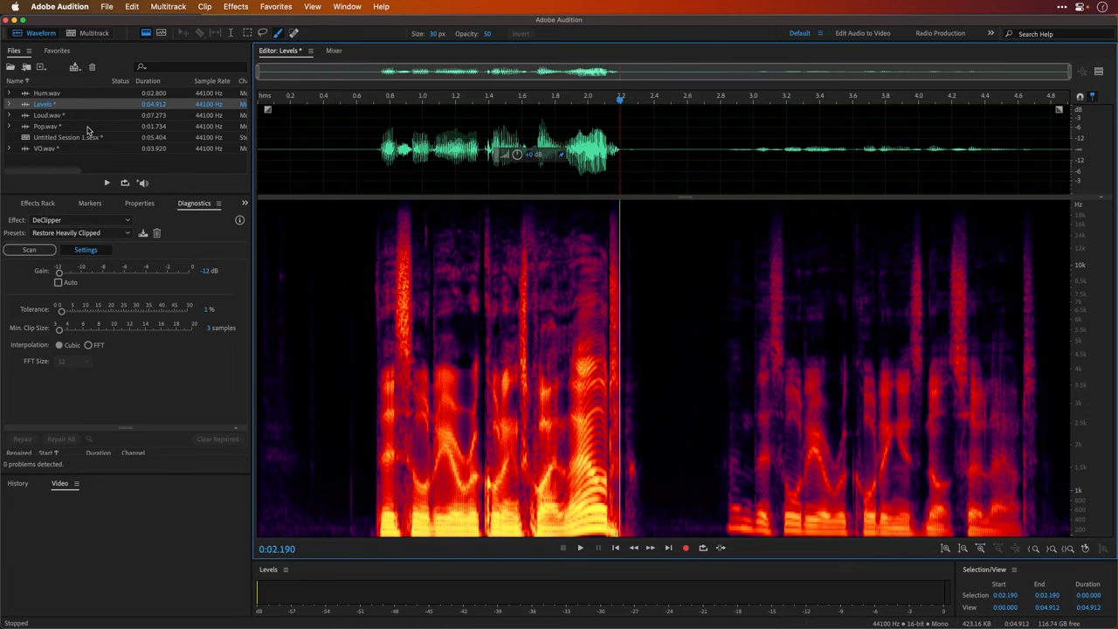
# Show the Effects Rack for the Levels.wav recording
pyautogui.click(38, 203)
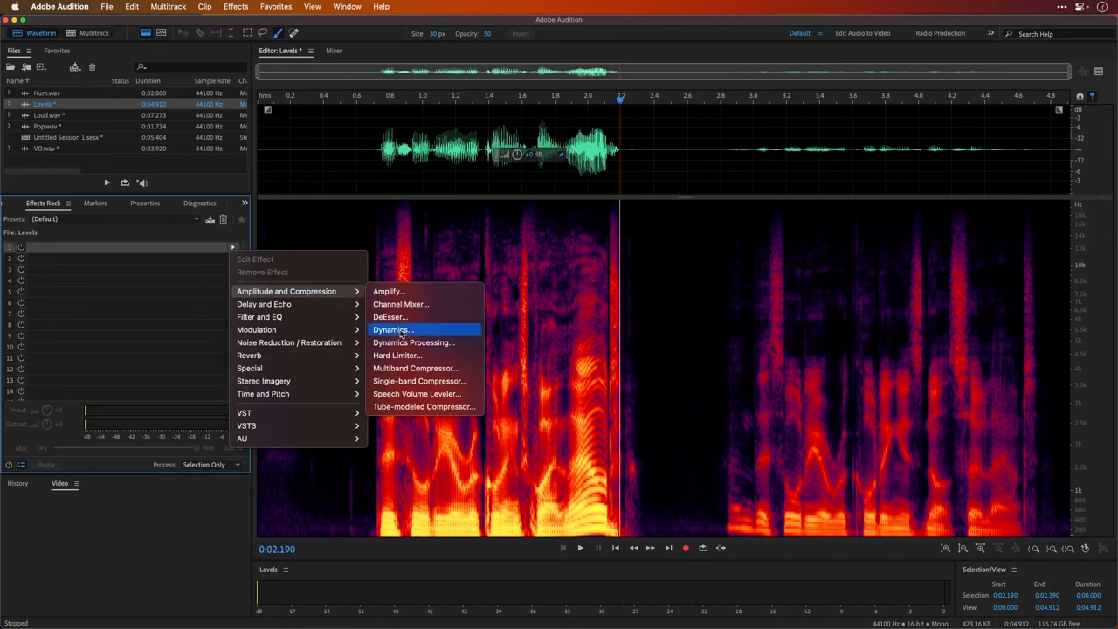
# Add Dynamics to slot 1 with AutoGate enabled and threshold at -33.3 dB
pyautogui.click(392, 329)
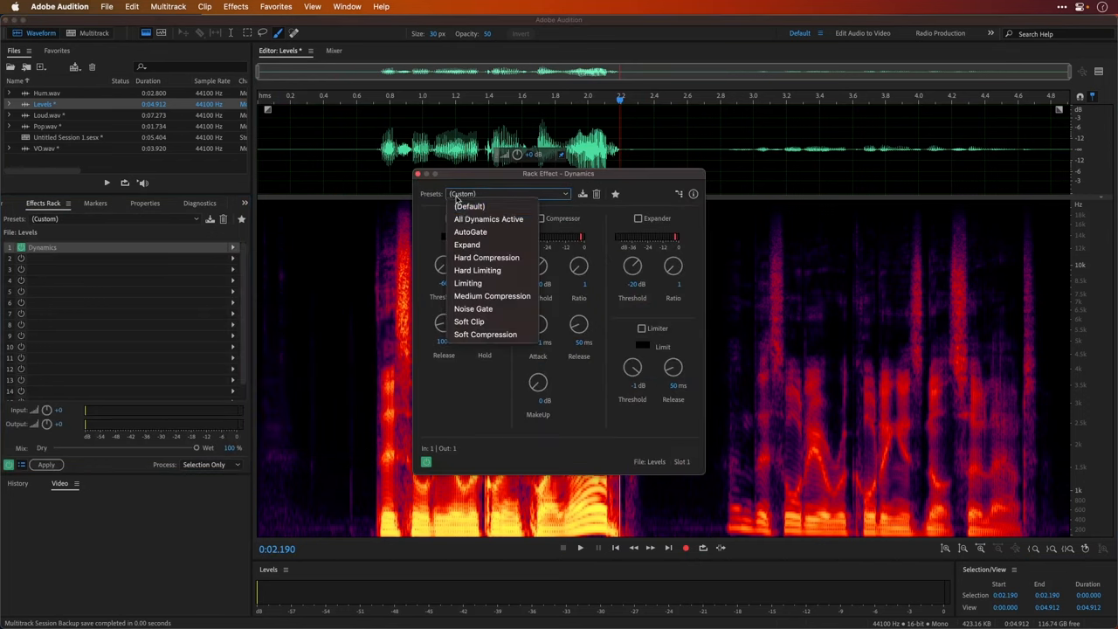
pyautogui.click(470, 231)
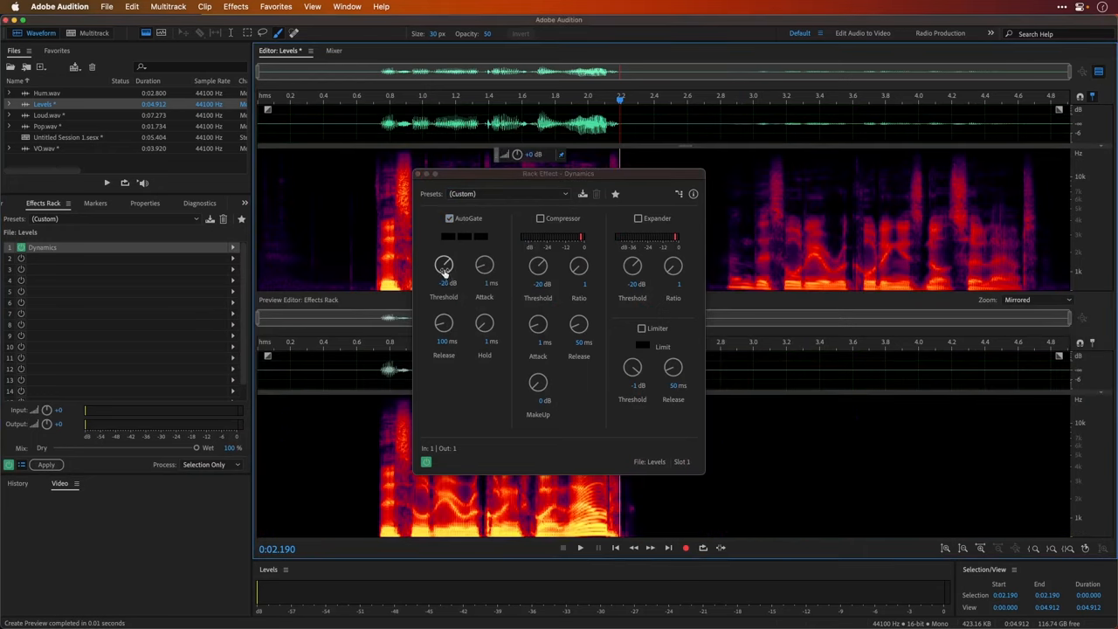
pyautogui.moveTo(444, 267); pyautogui.dragTo(443, 306)
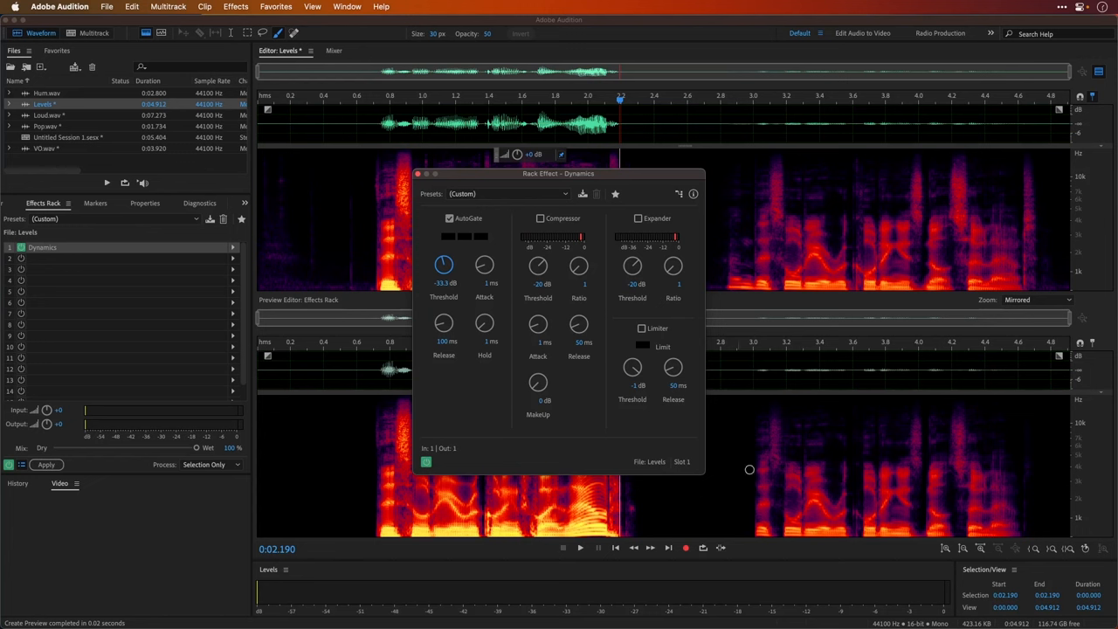
pyautogui.moveTo(274, 470)
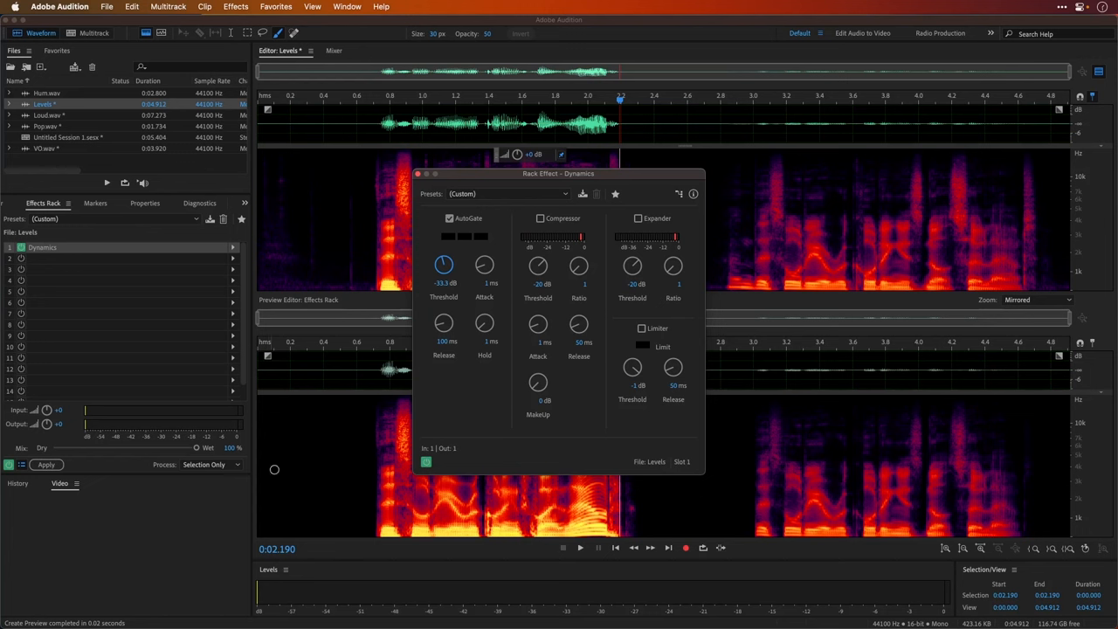
pyautogui.moveTo(416, 174)
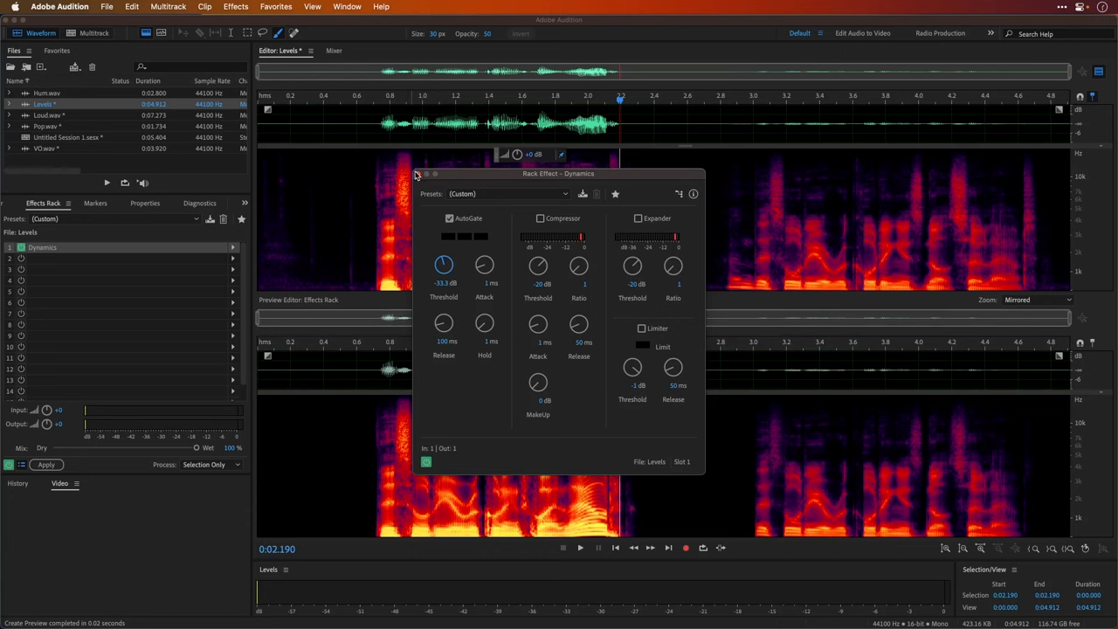
pyautogui.click(233, 248)
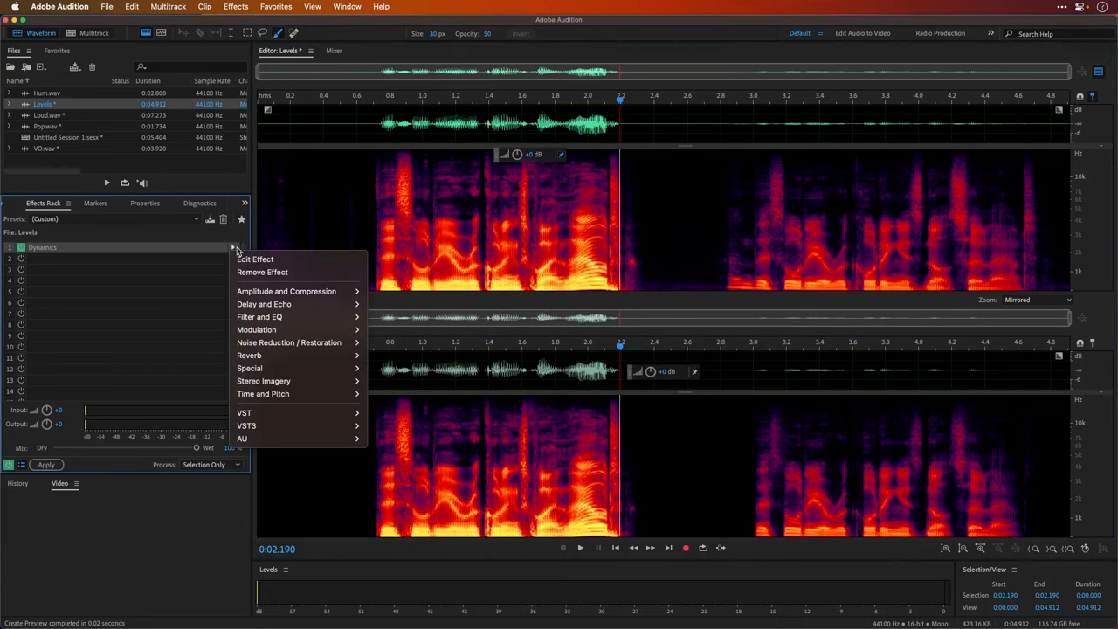
pyautogui.moveTo(288, 342)
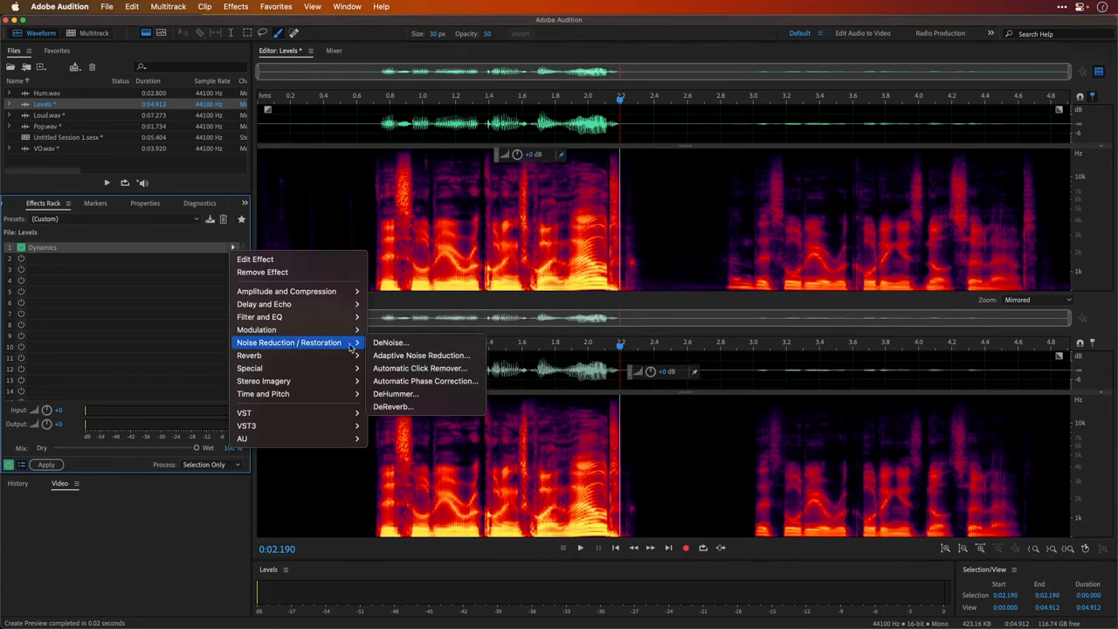
pyautogui.moveTo(391, 342)
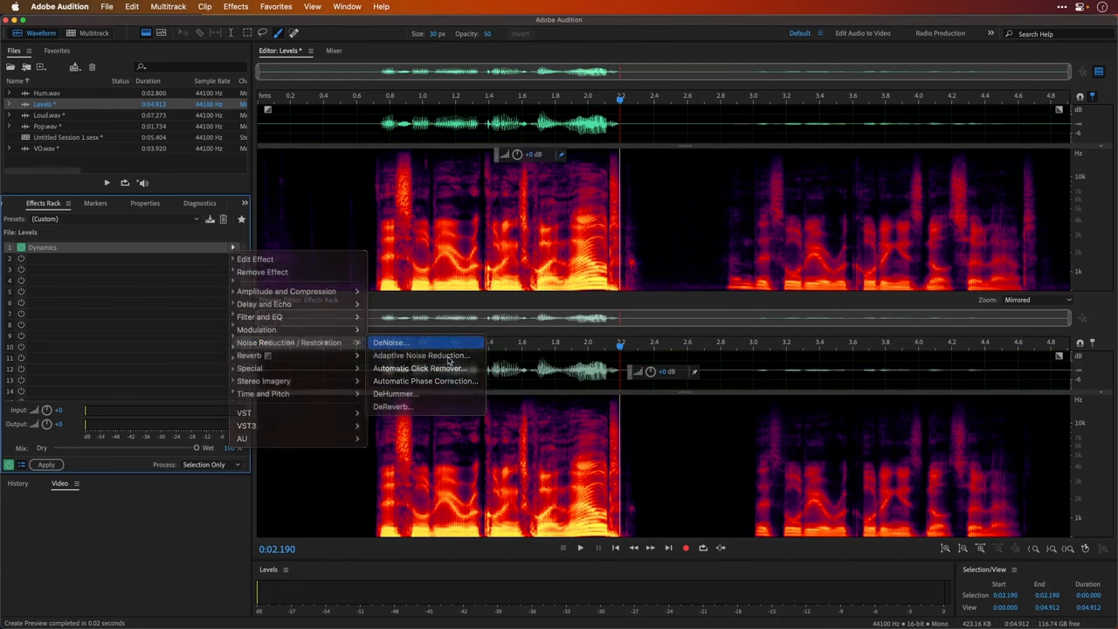
# Swap slot 1 to DeNoise and drag its Amount slider up to 100%
pyautogui.click(389, 341)
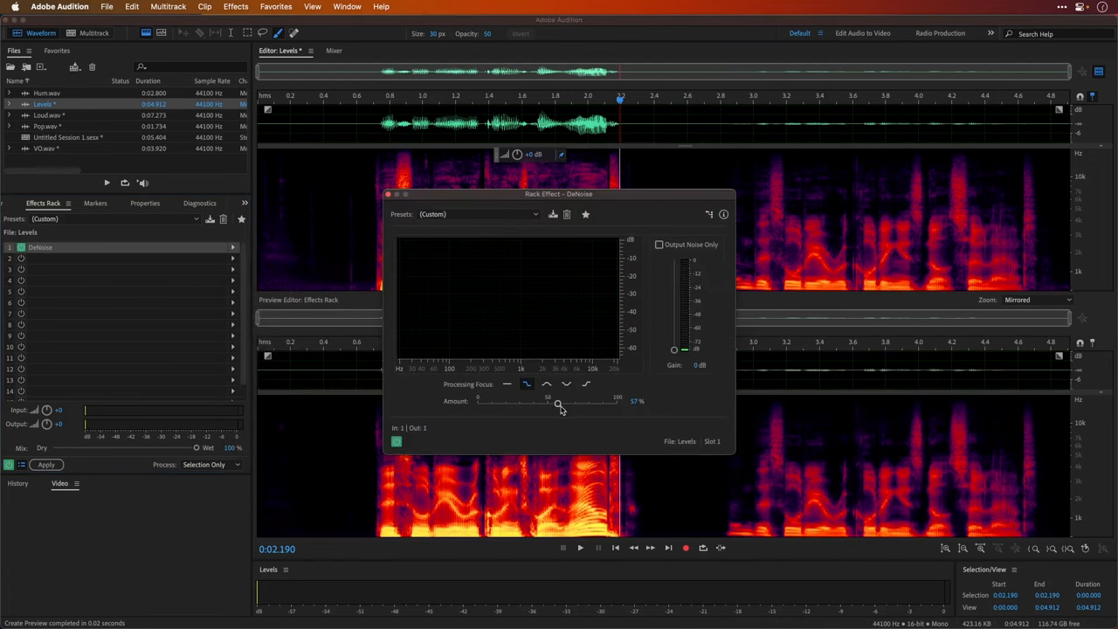
pyautogui.moveTo(558, 404); pyautogui.dragTo(562, 404)
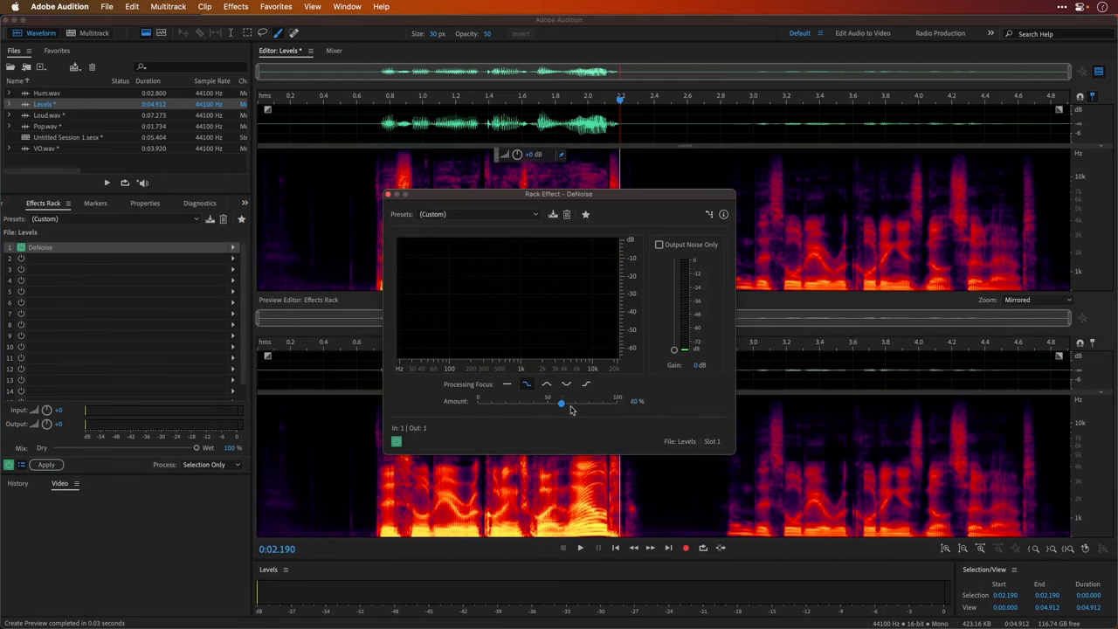
pyautogui.moveTo(562, 403); pyautogui.dragTo(617, 403)
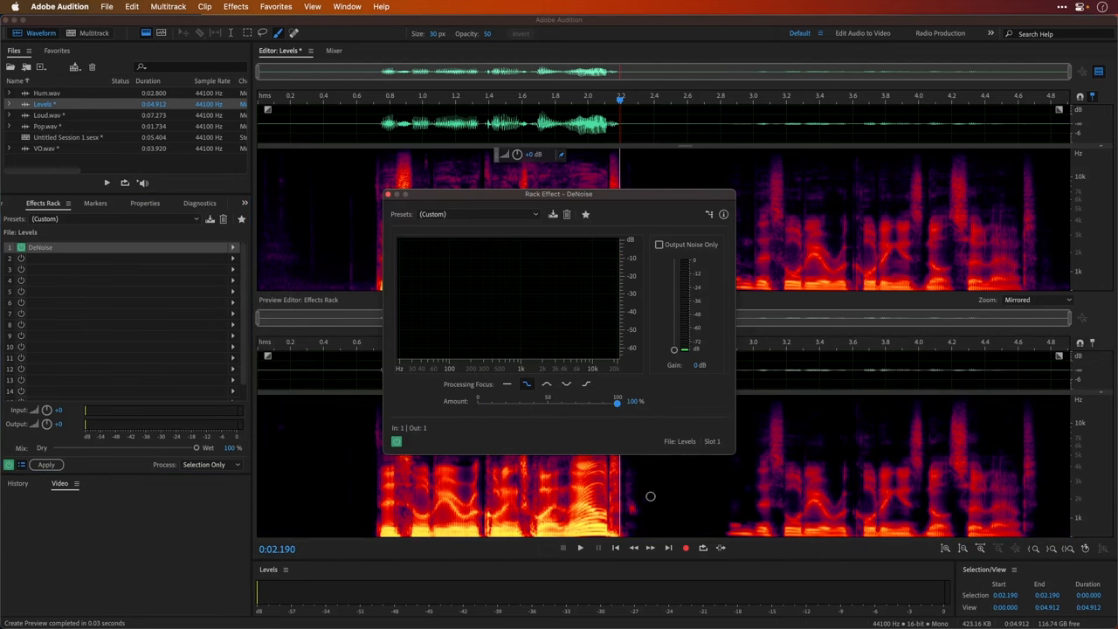